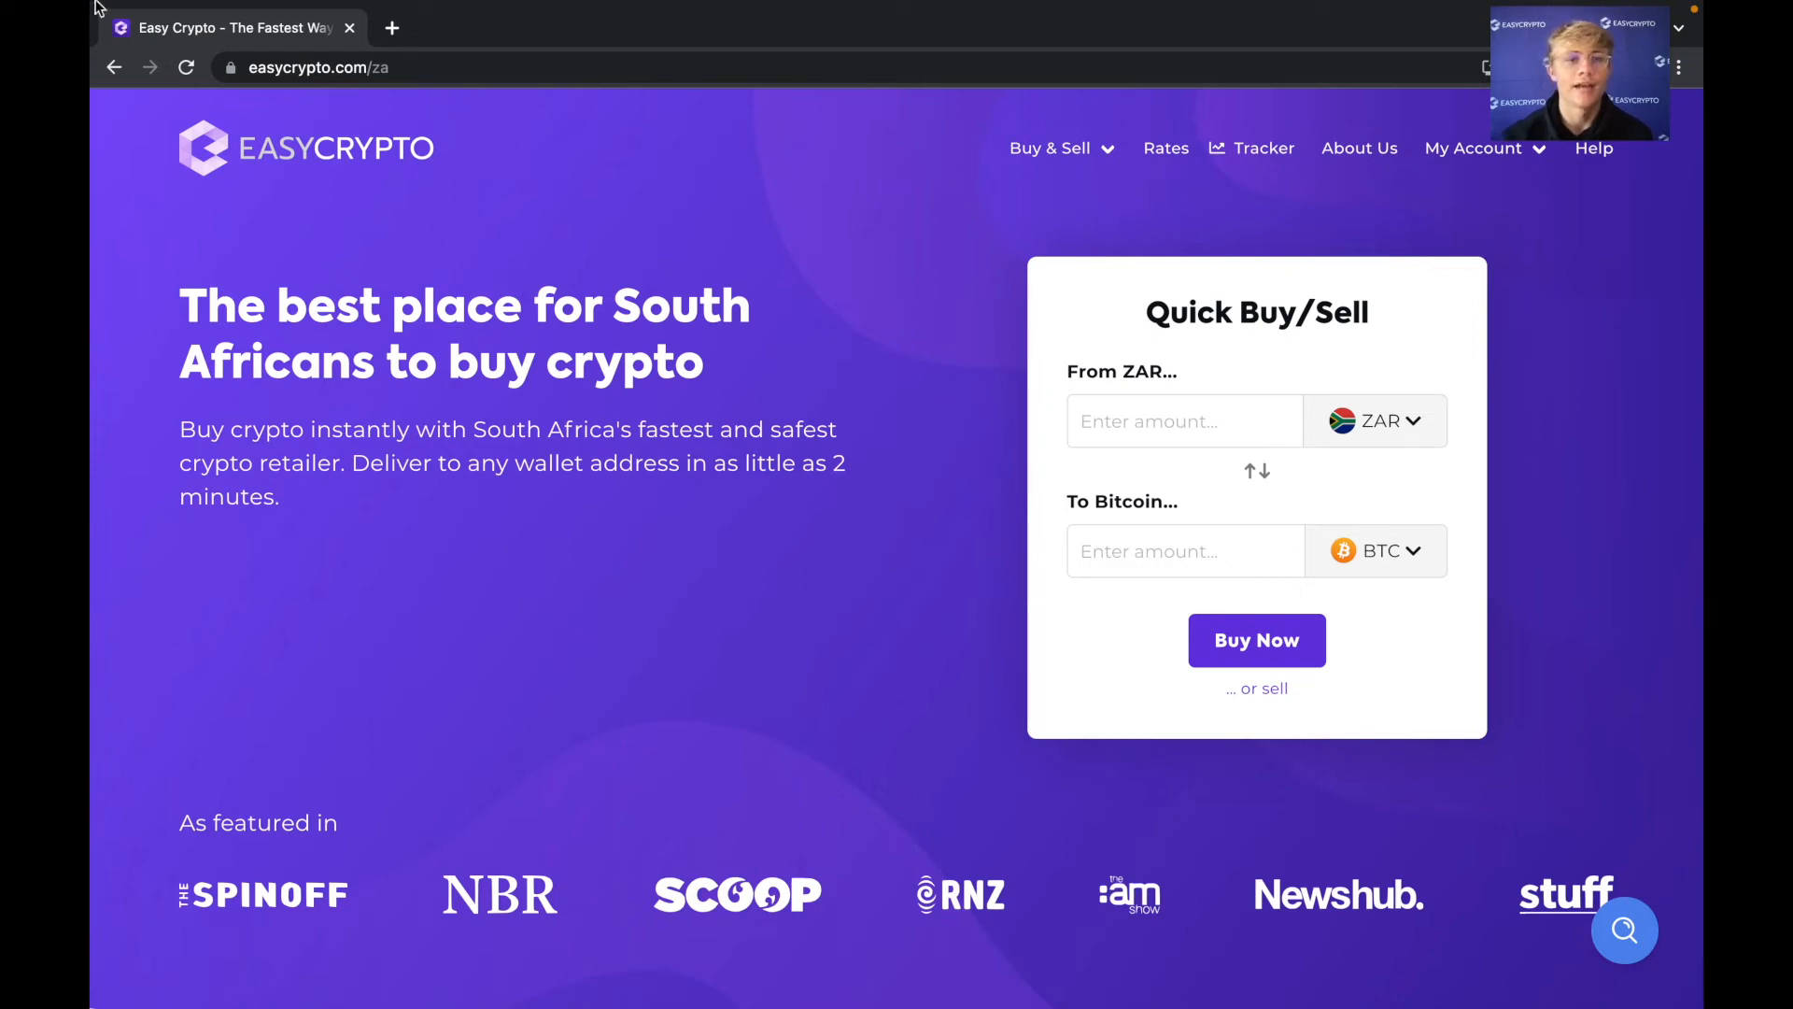
Search 'btc' in the coin picker and choose Bitcoin (BTC) to buy with ZAR.
left_click(343, 67)
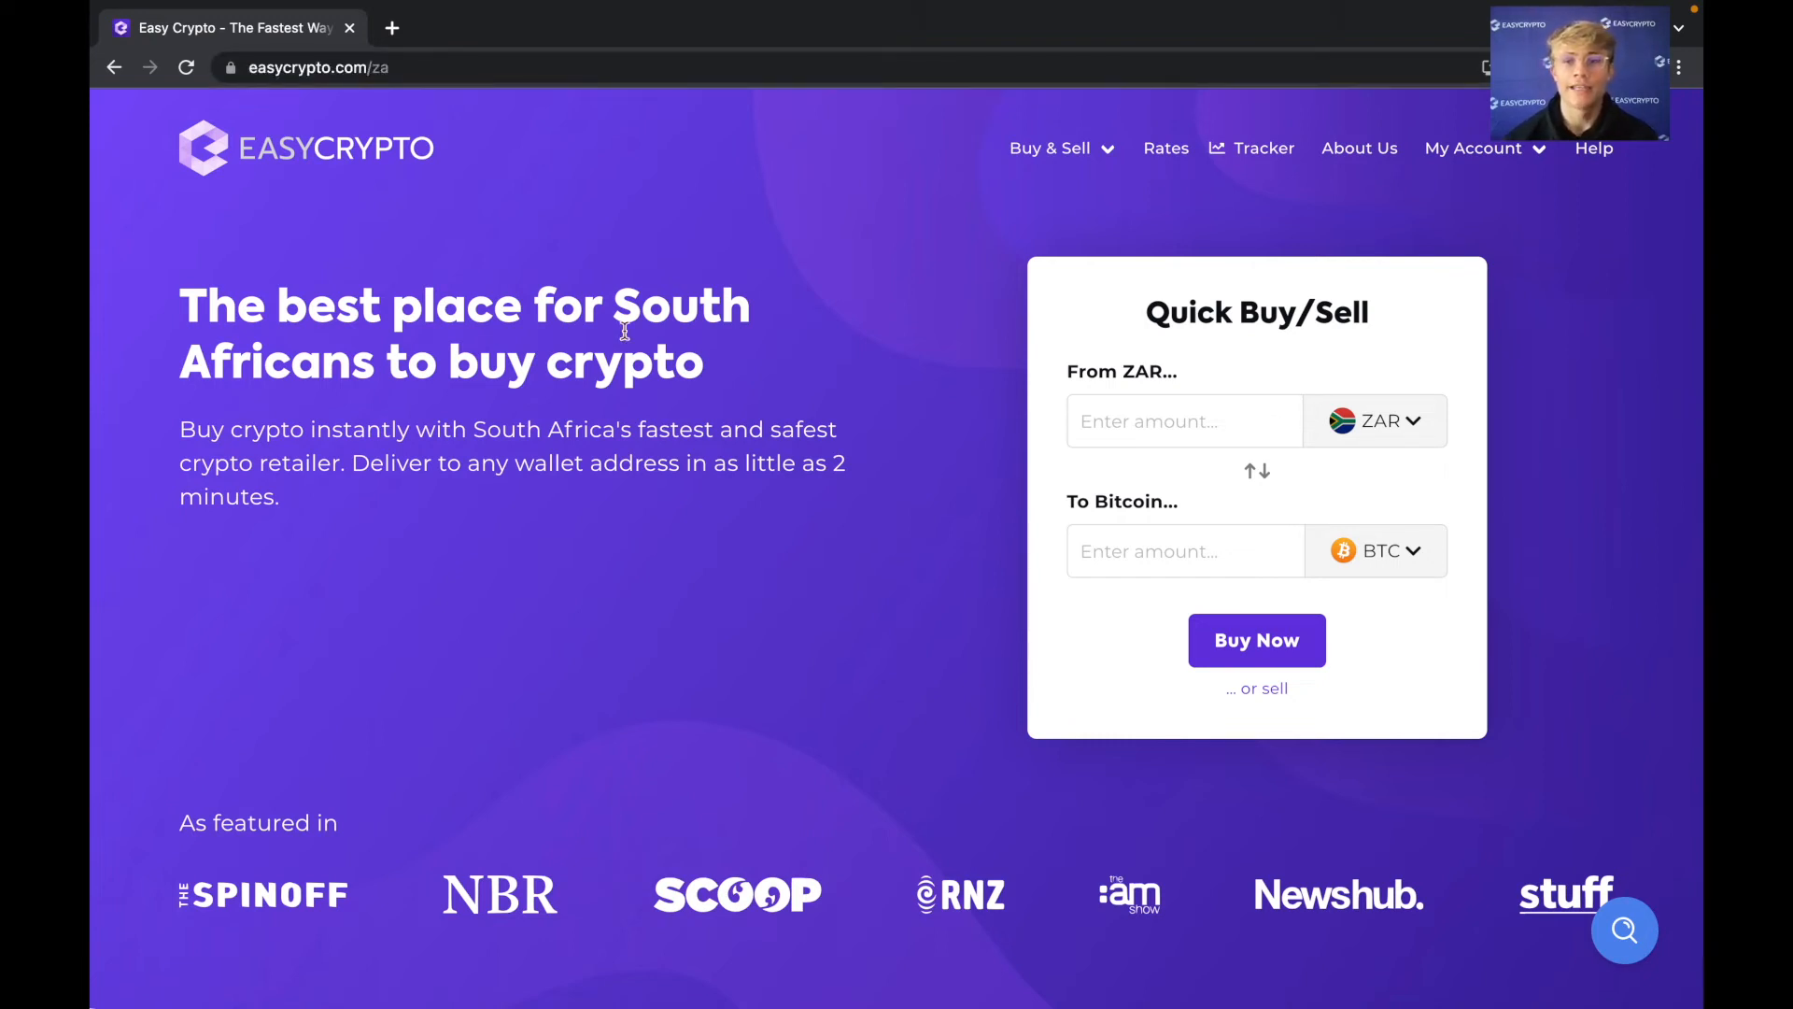
mouse_move(1320, 368)
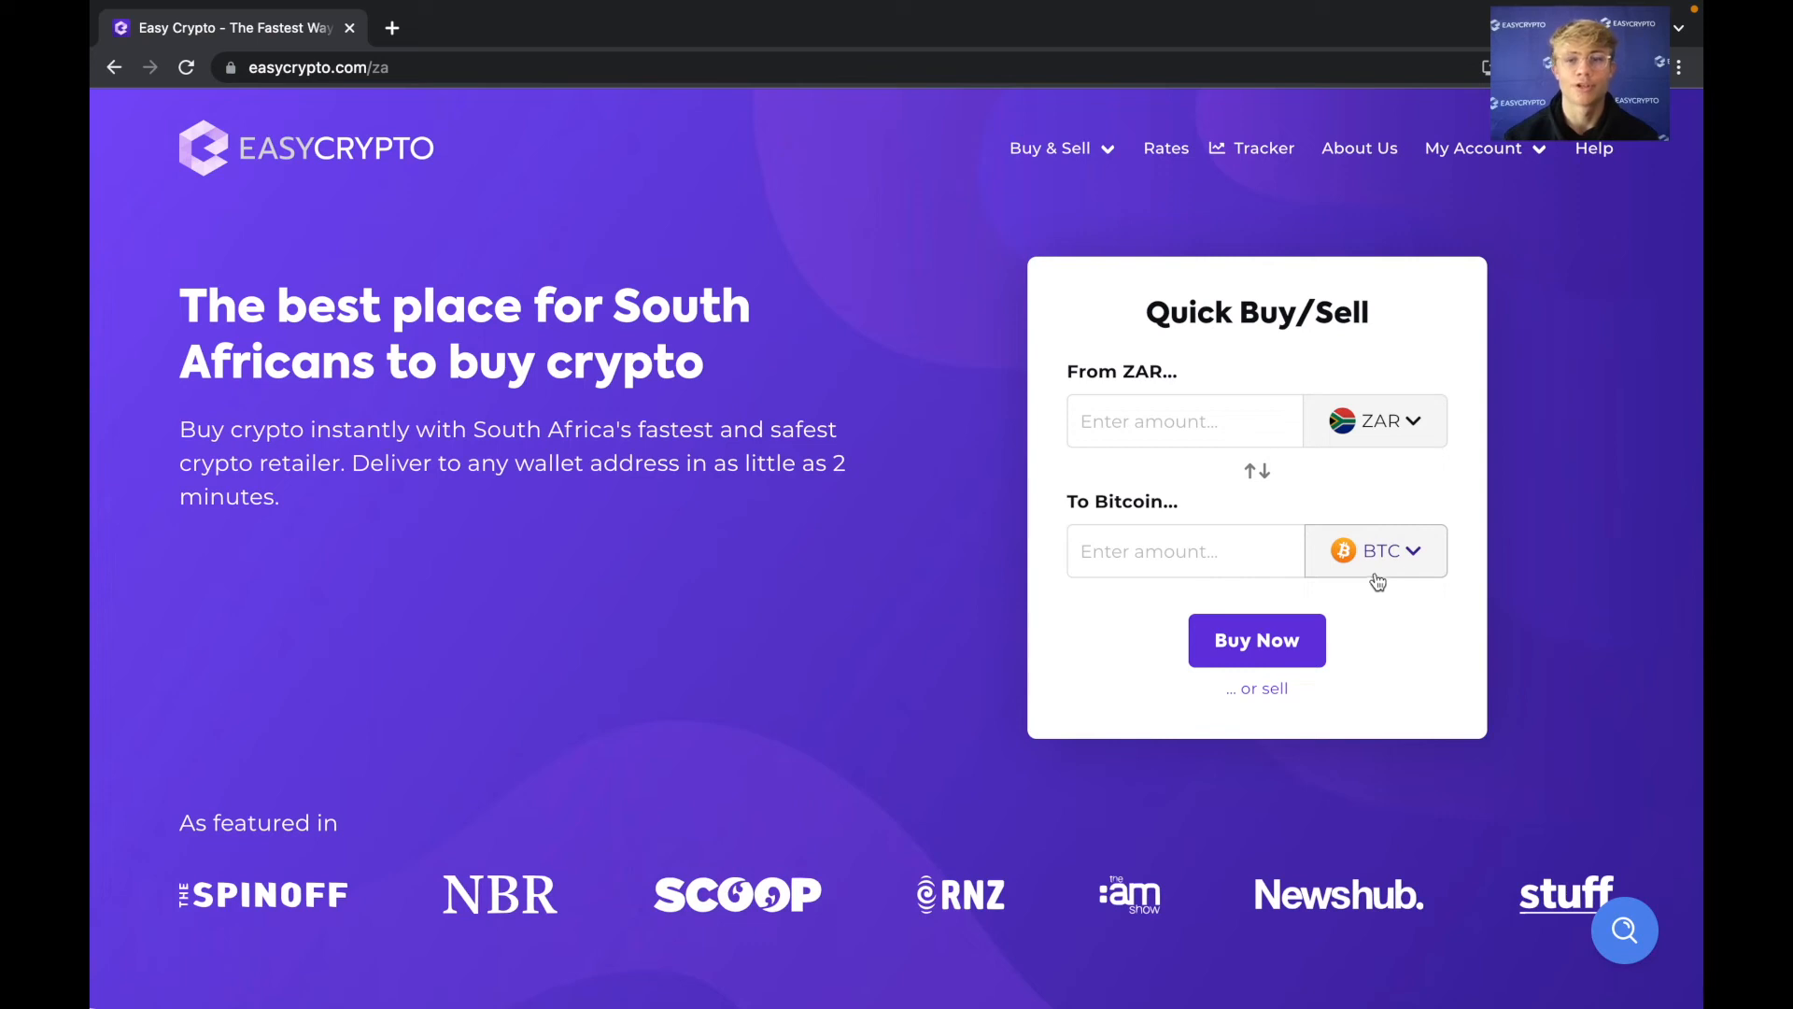
left_click(1375, 550)
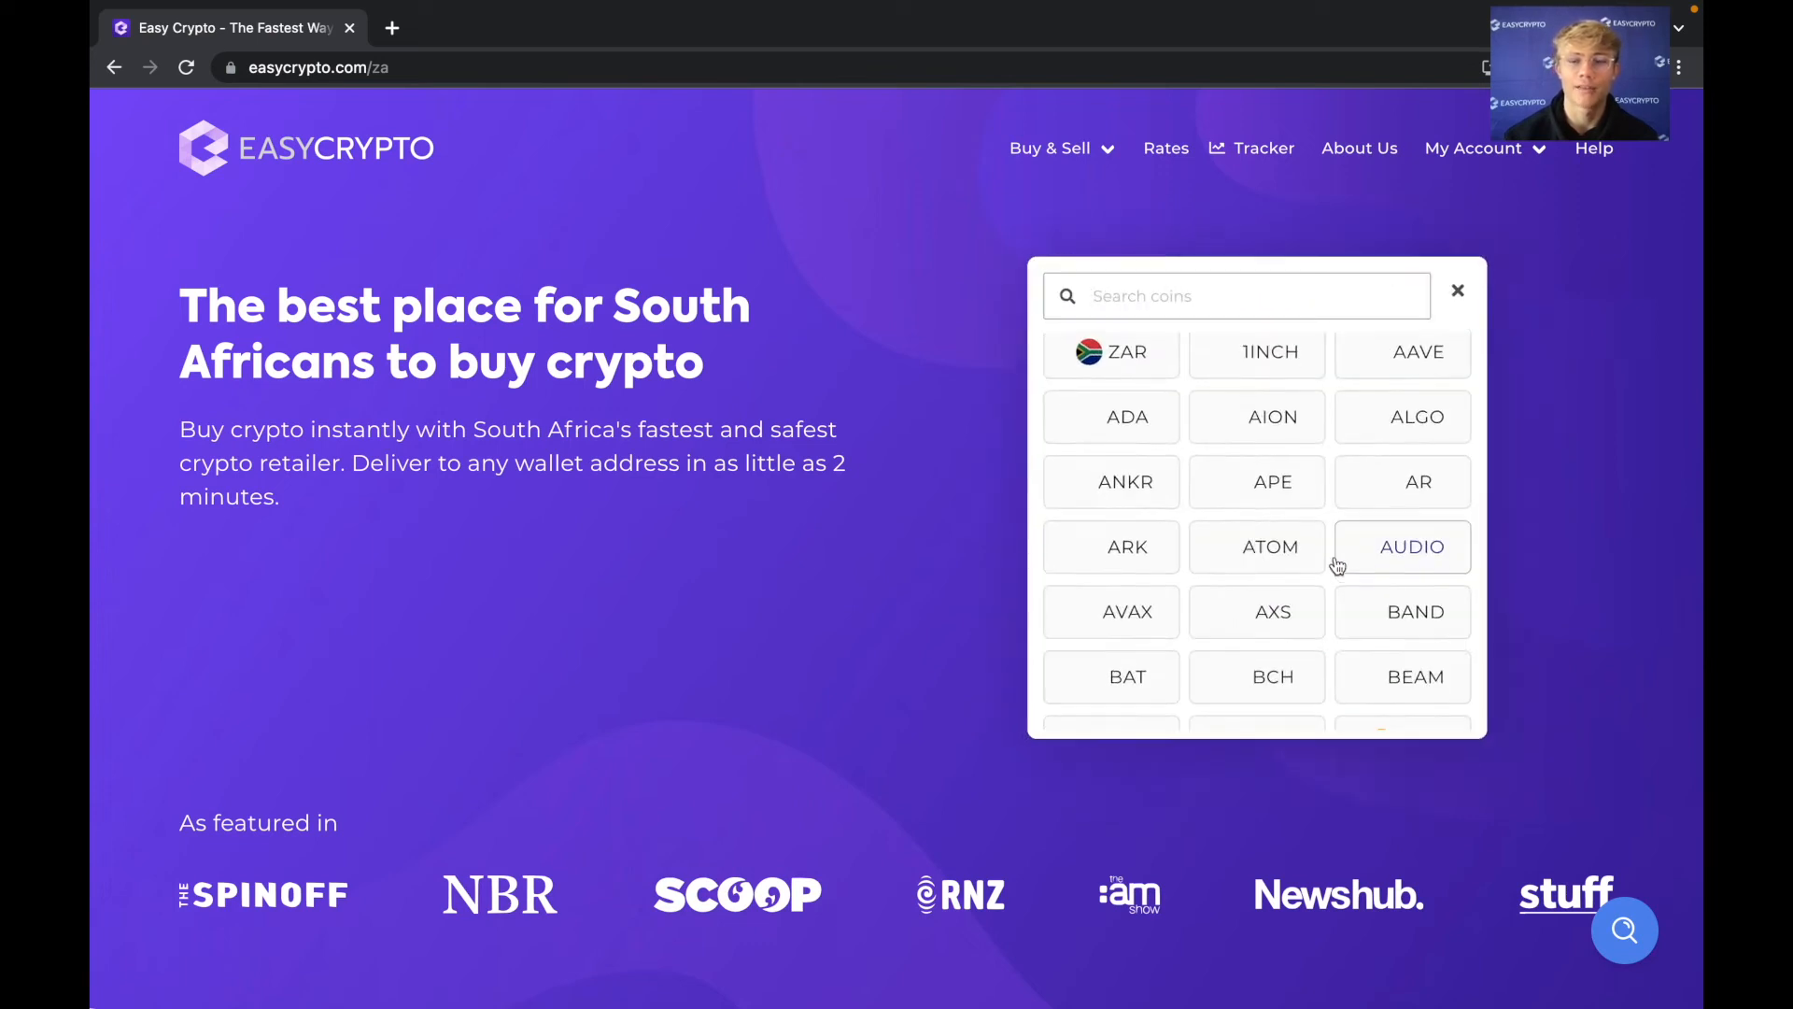
scroll("down", 3)
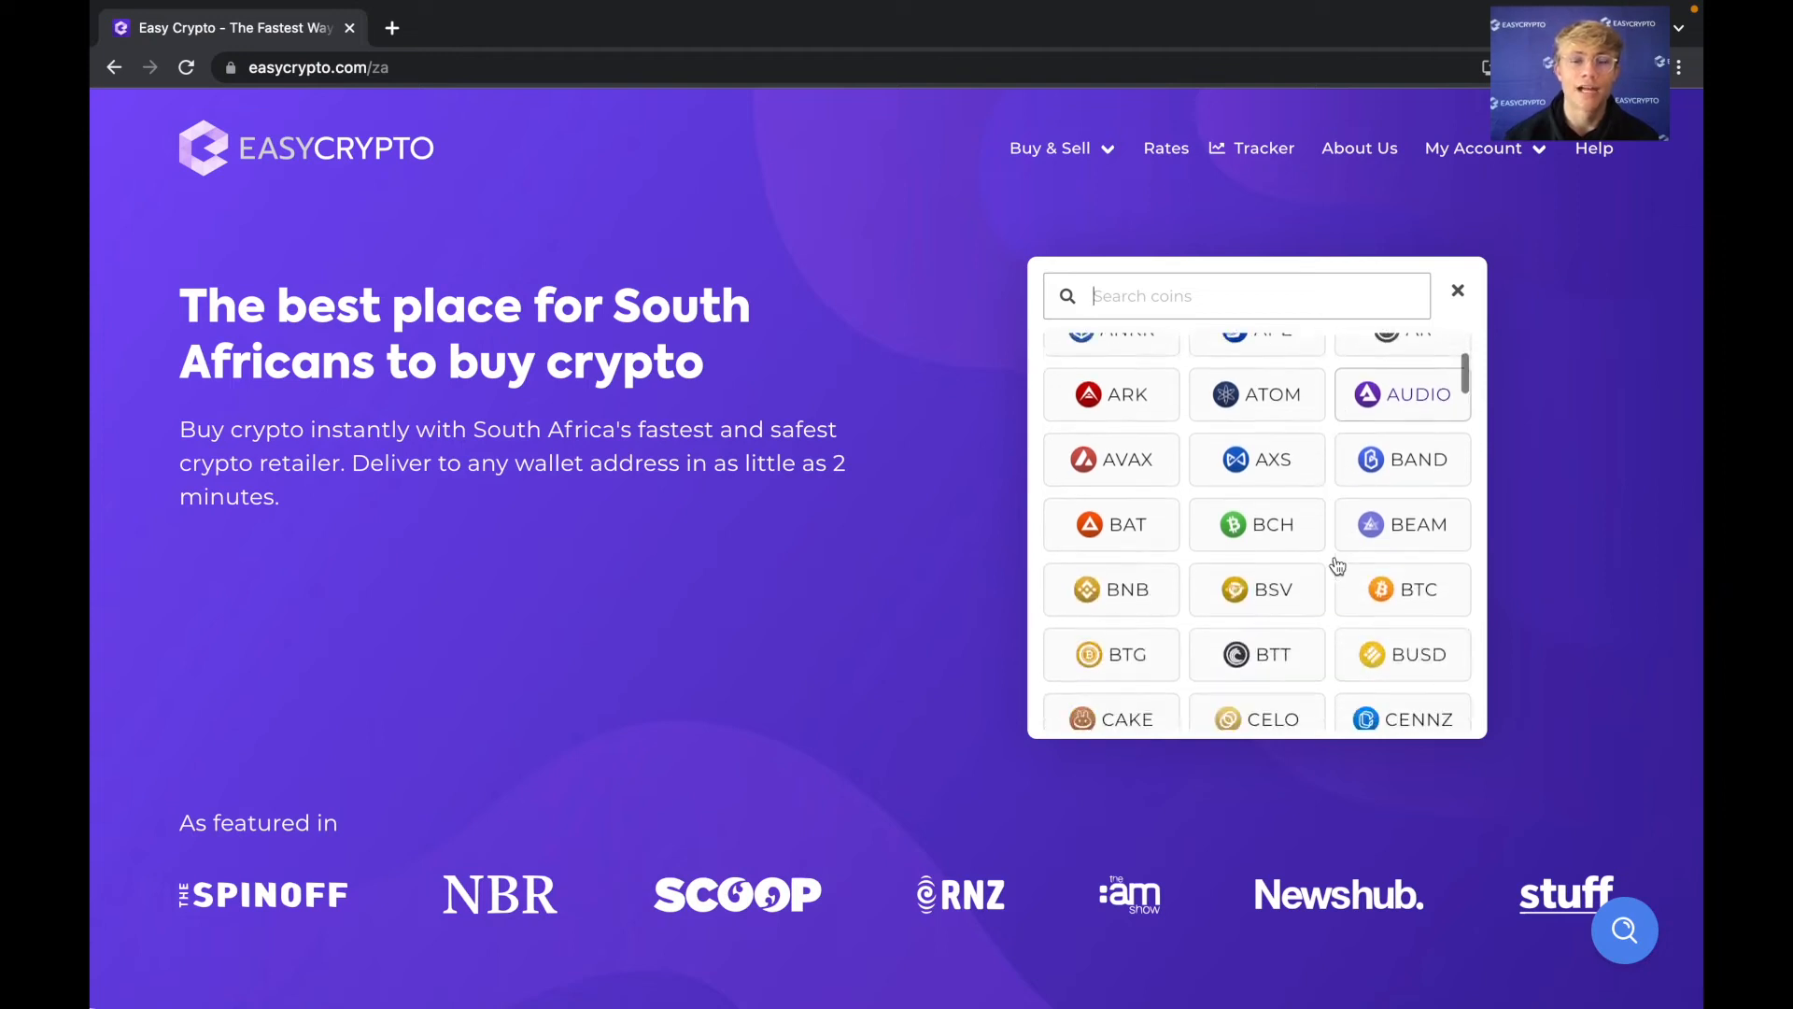
scroll("down", 3)
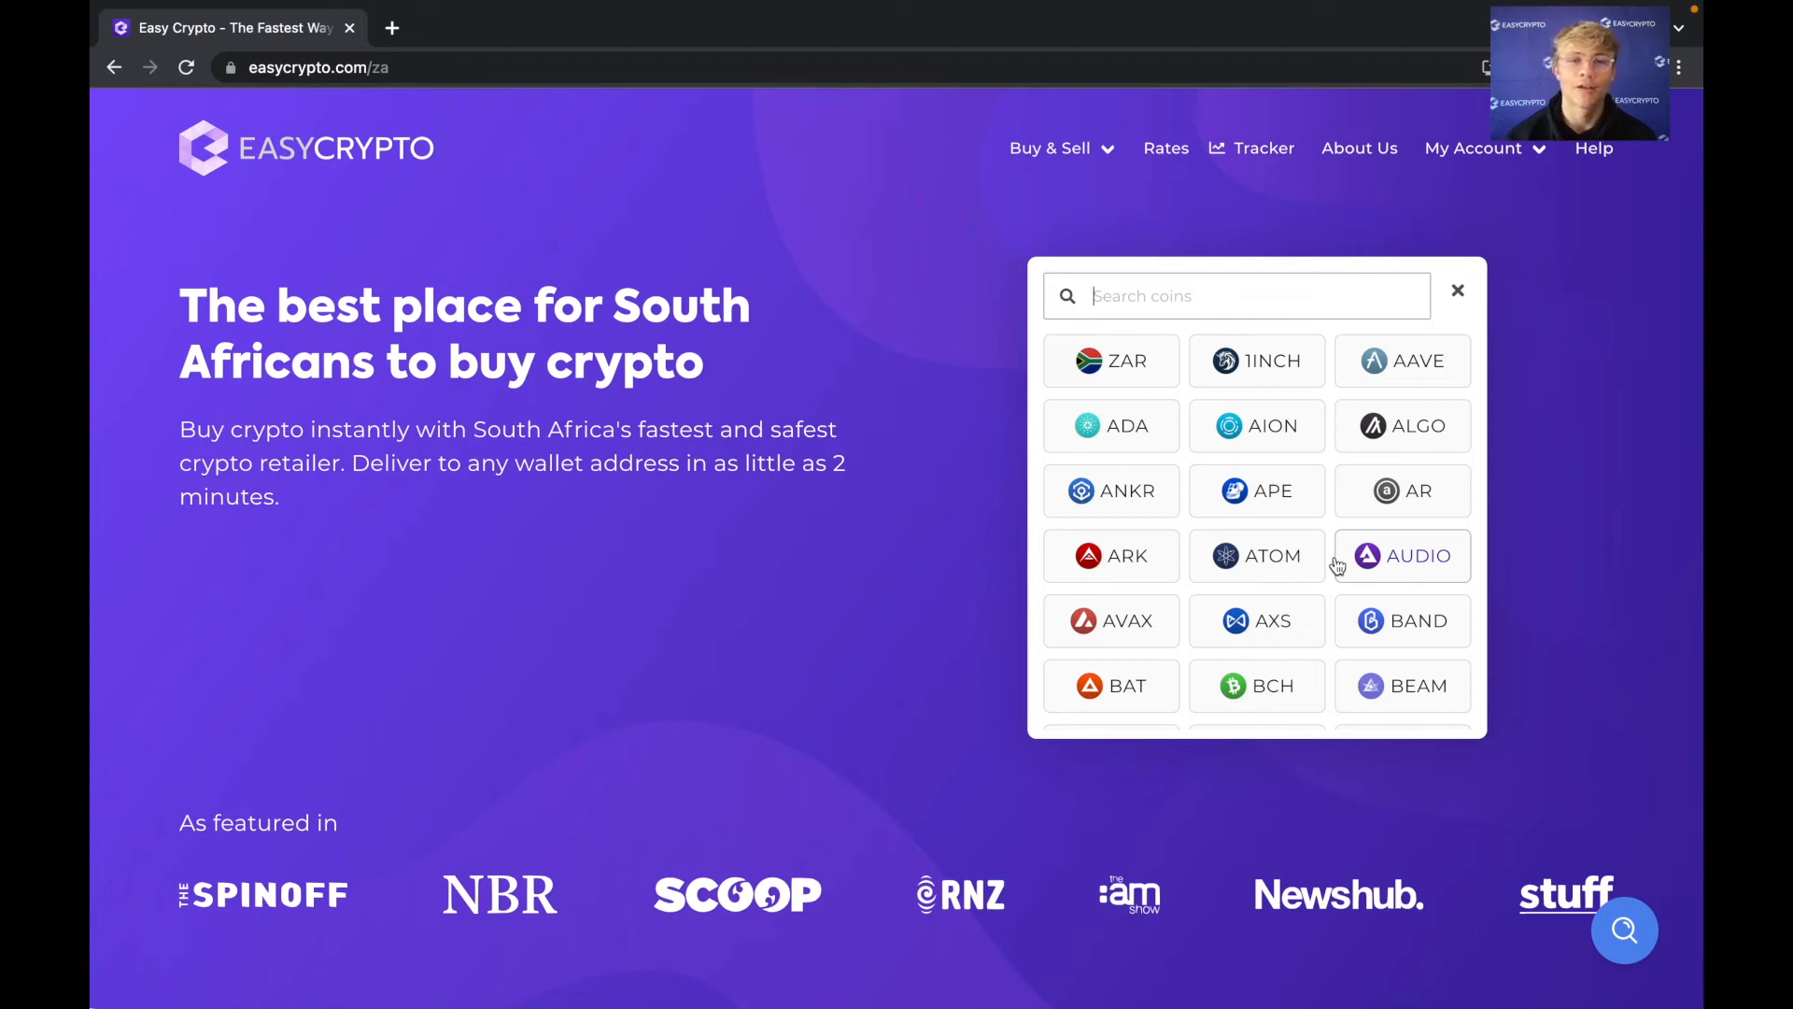
type("b")
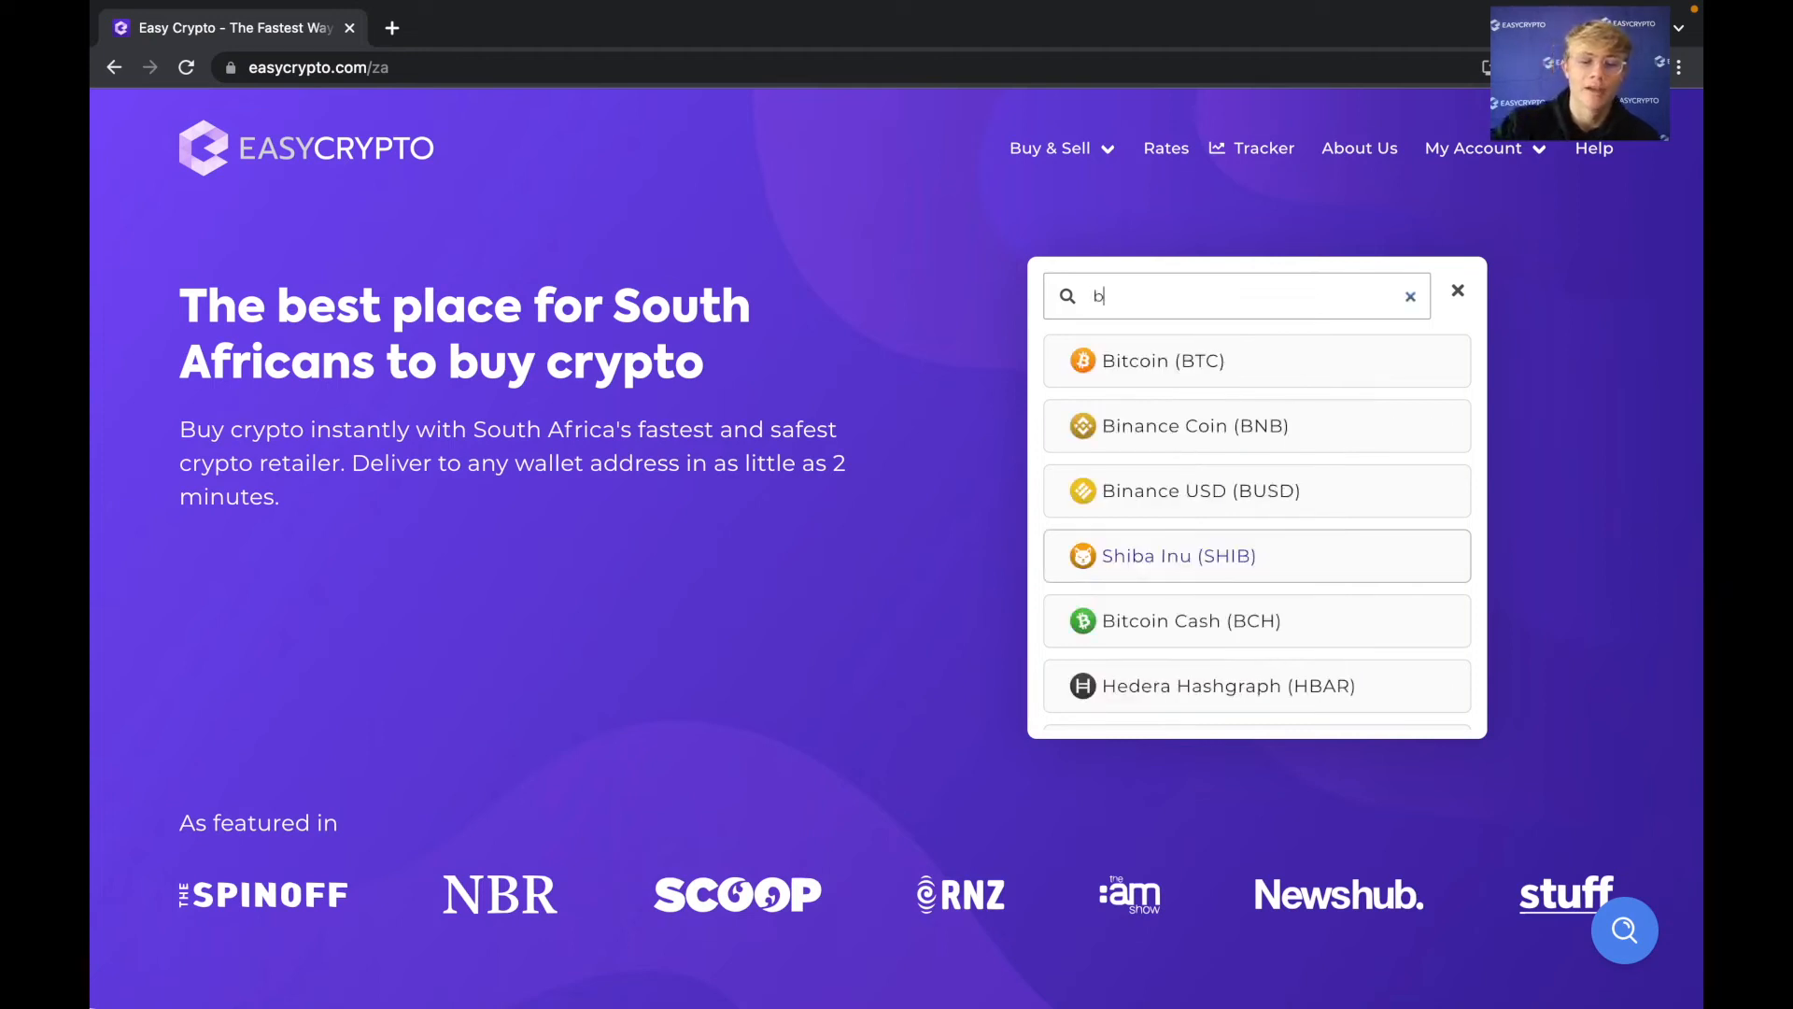
type("tc")
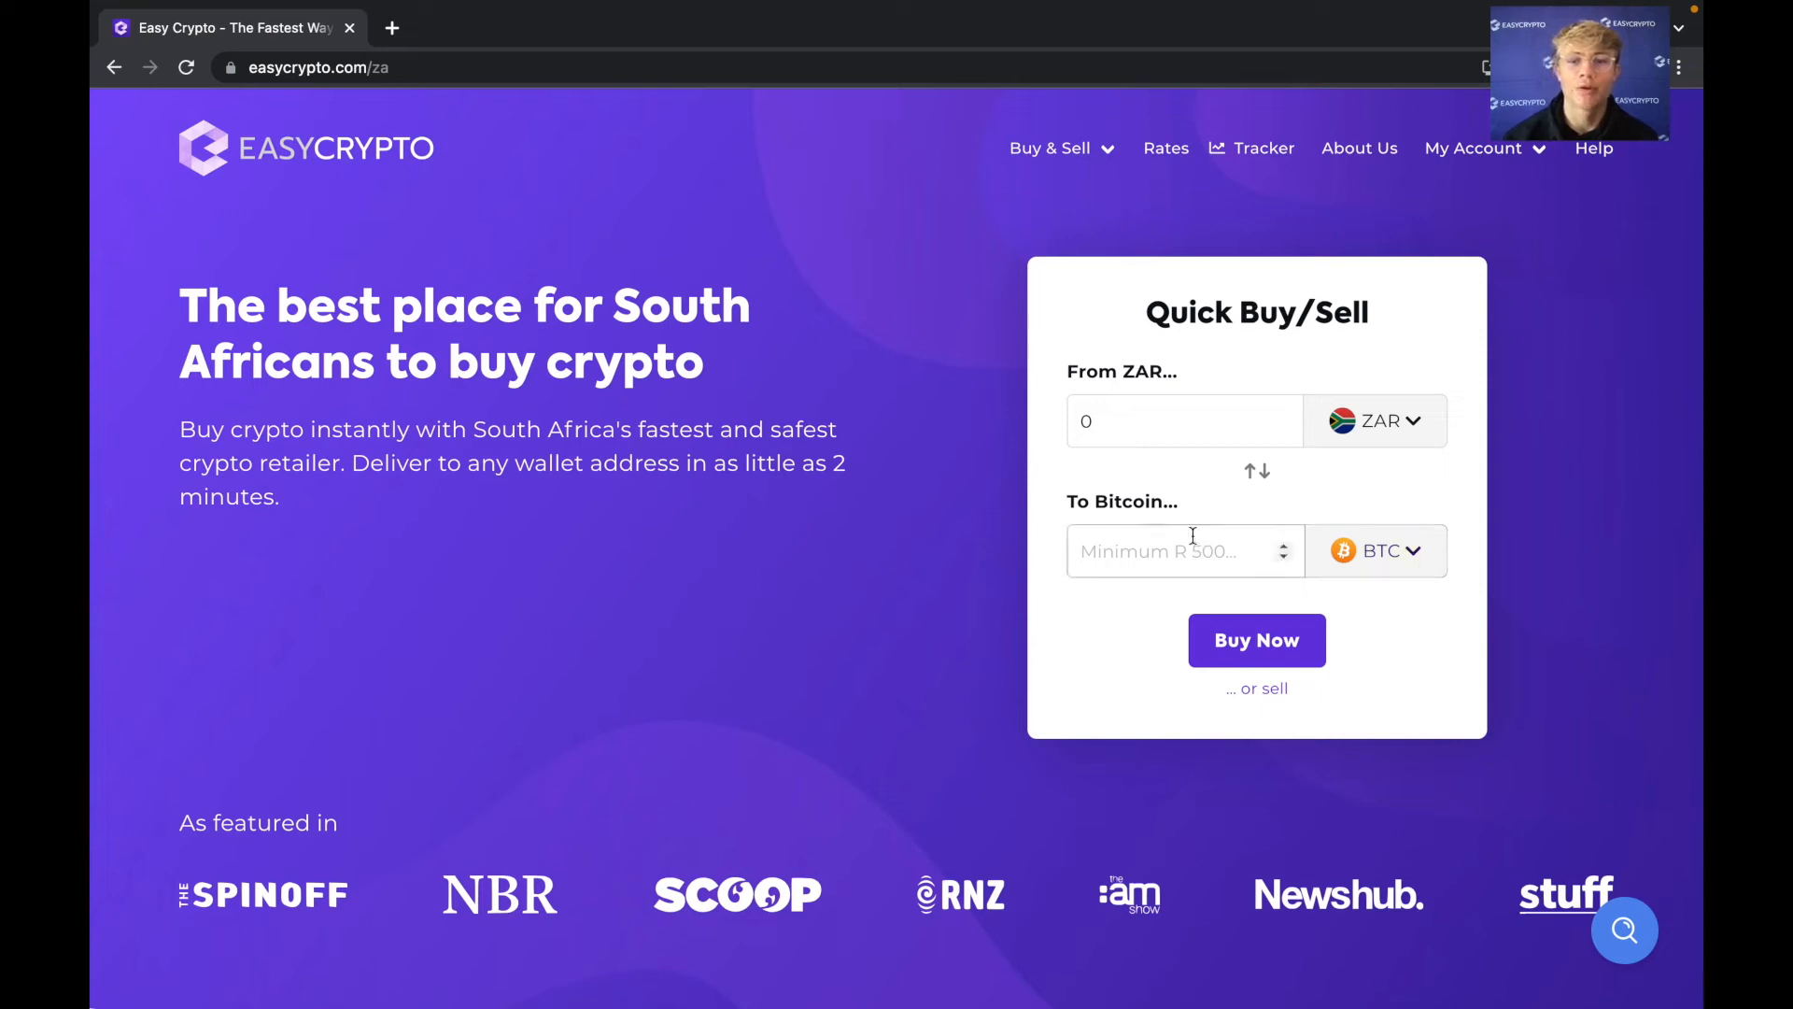
Enter 600 ZAR, quoting about 0.00127342 BTC, and submit the Buy Now order.
left_click(1255, 470)
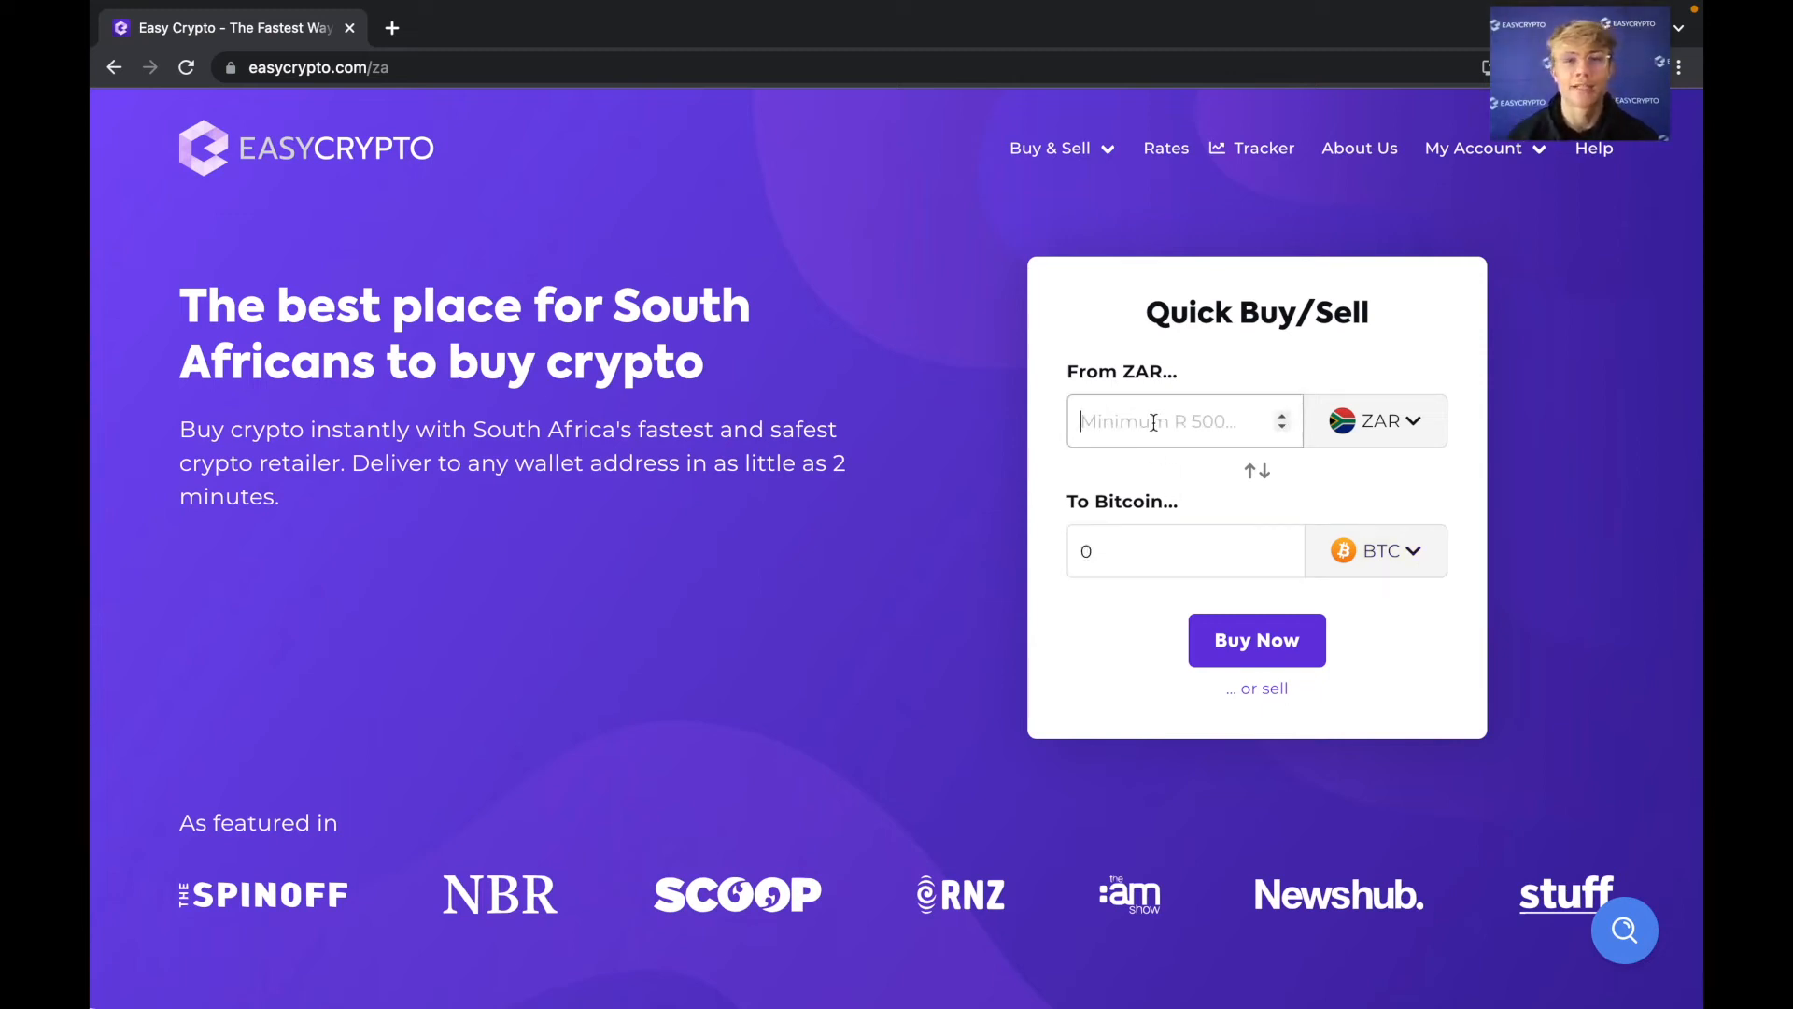
type("6")
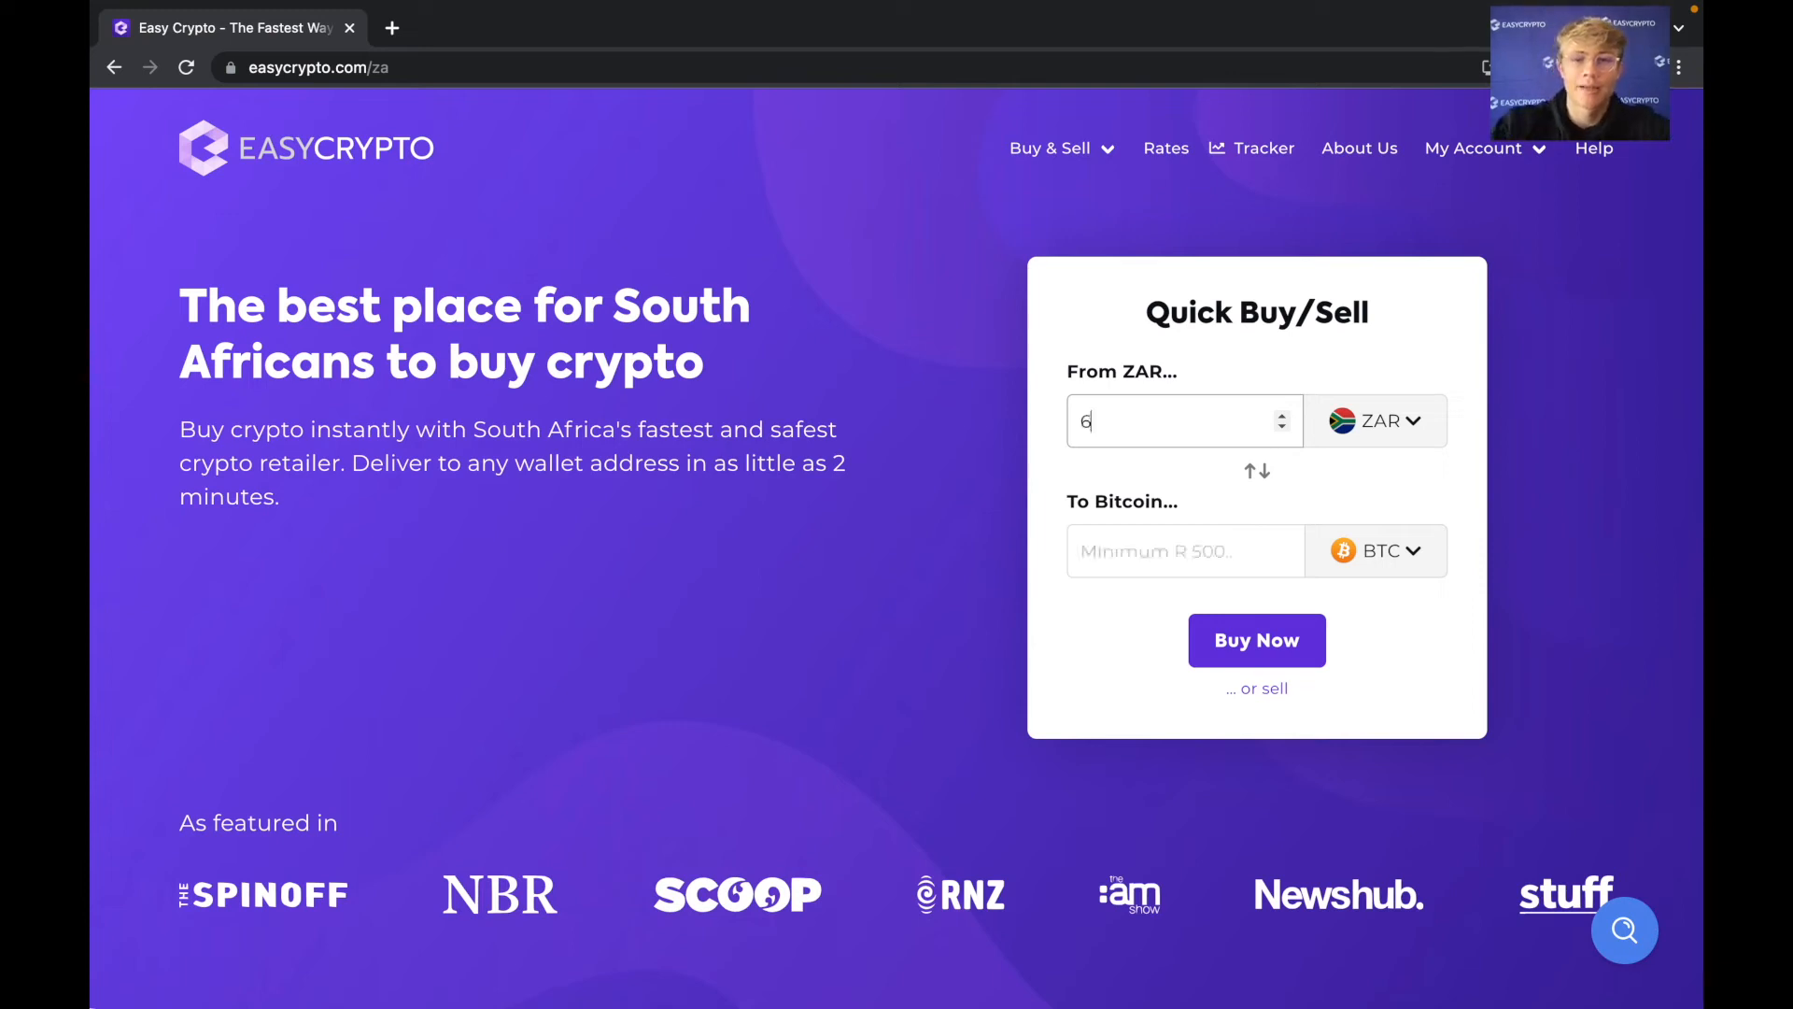
type("00")
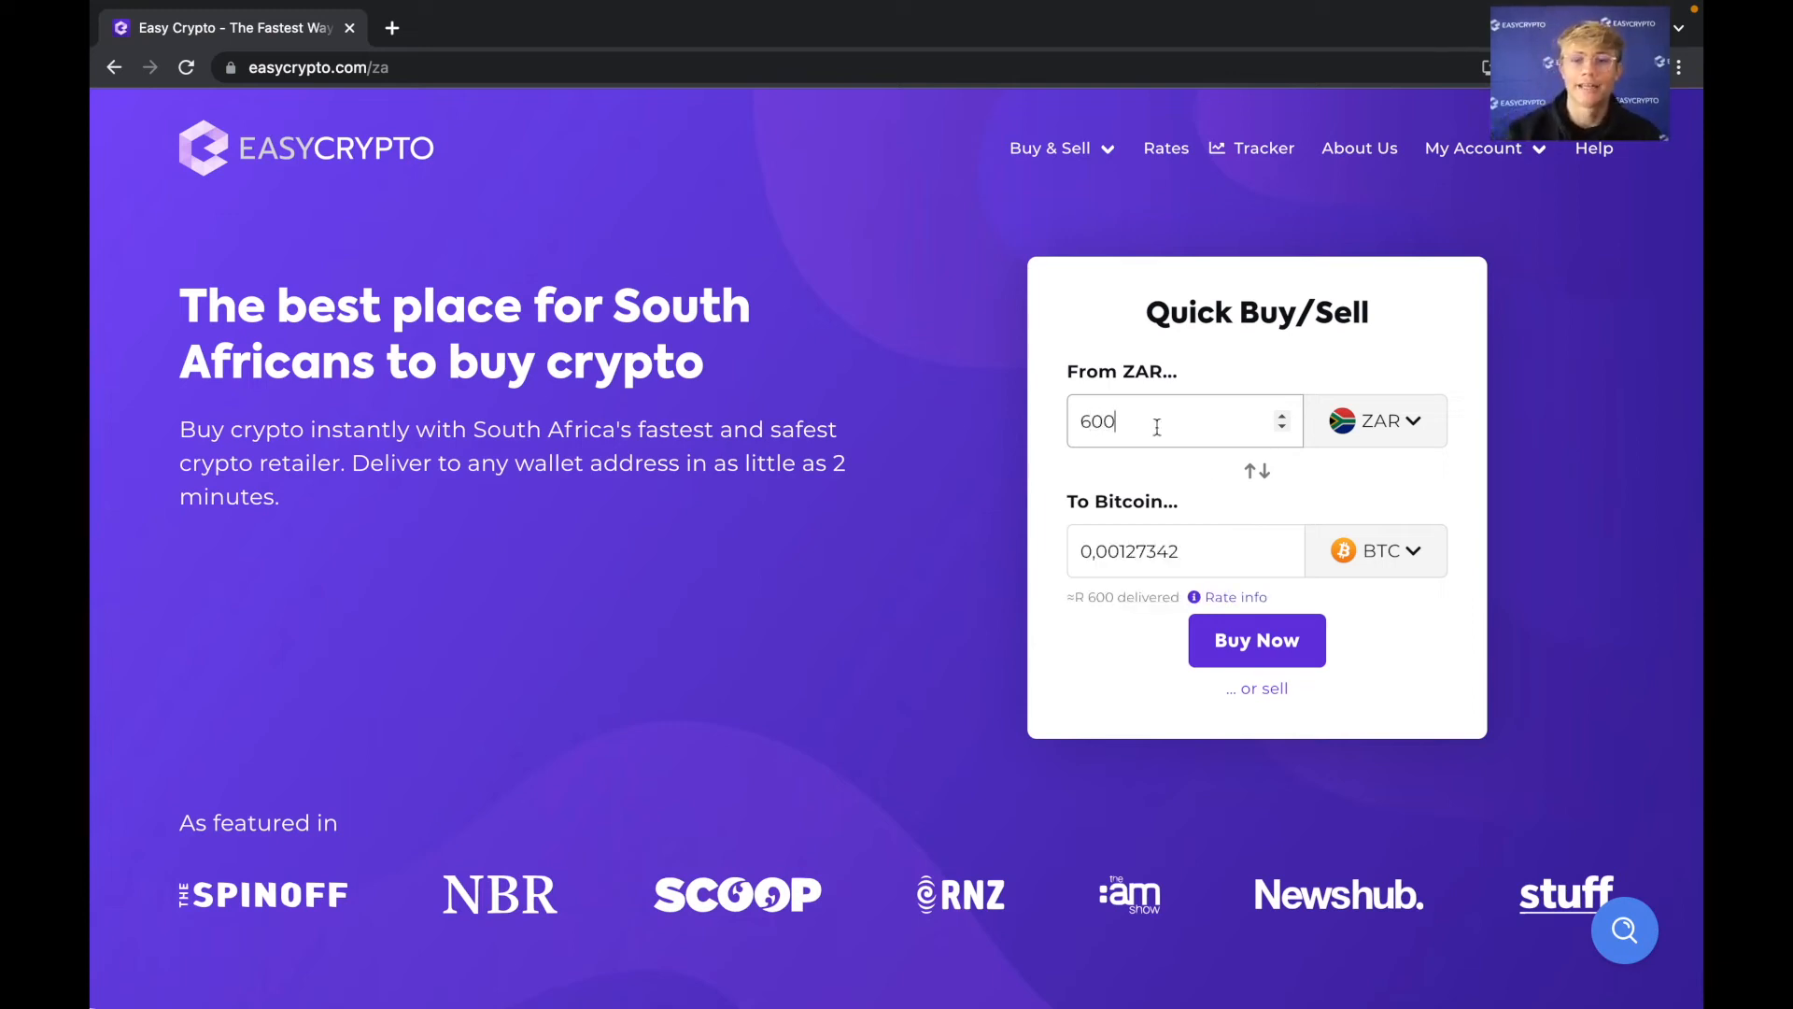
left_click(1255, 638)
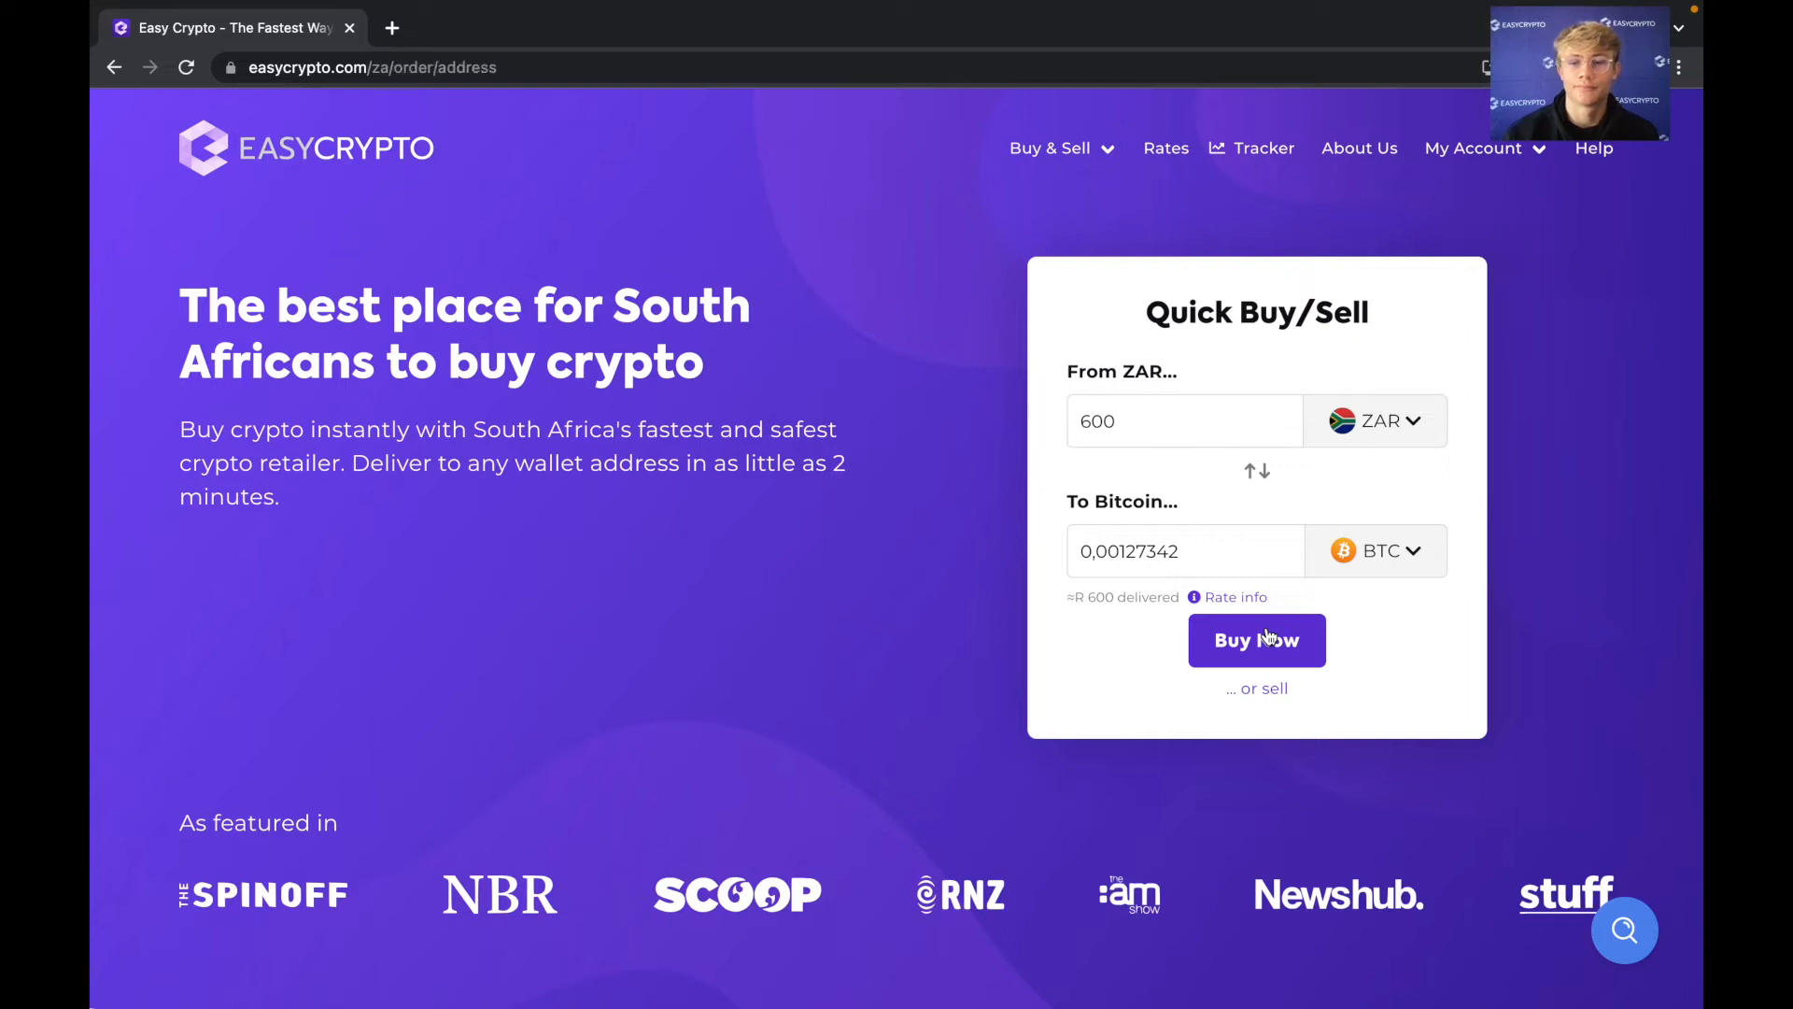
Open the Choose Destination page showing the R 600 Bitcoin order summary.
left_click(1256, 639)
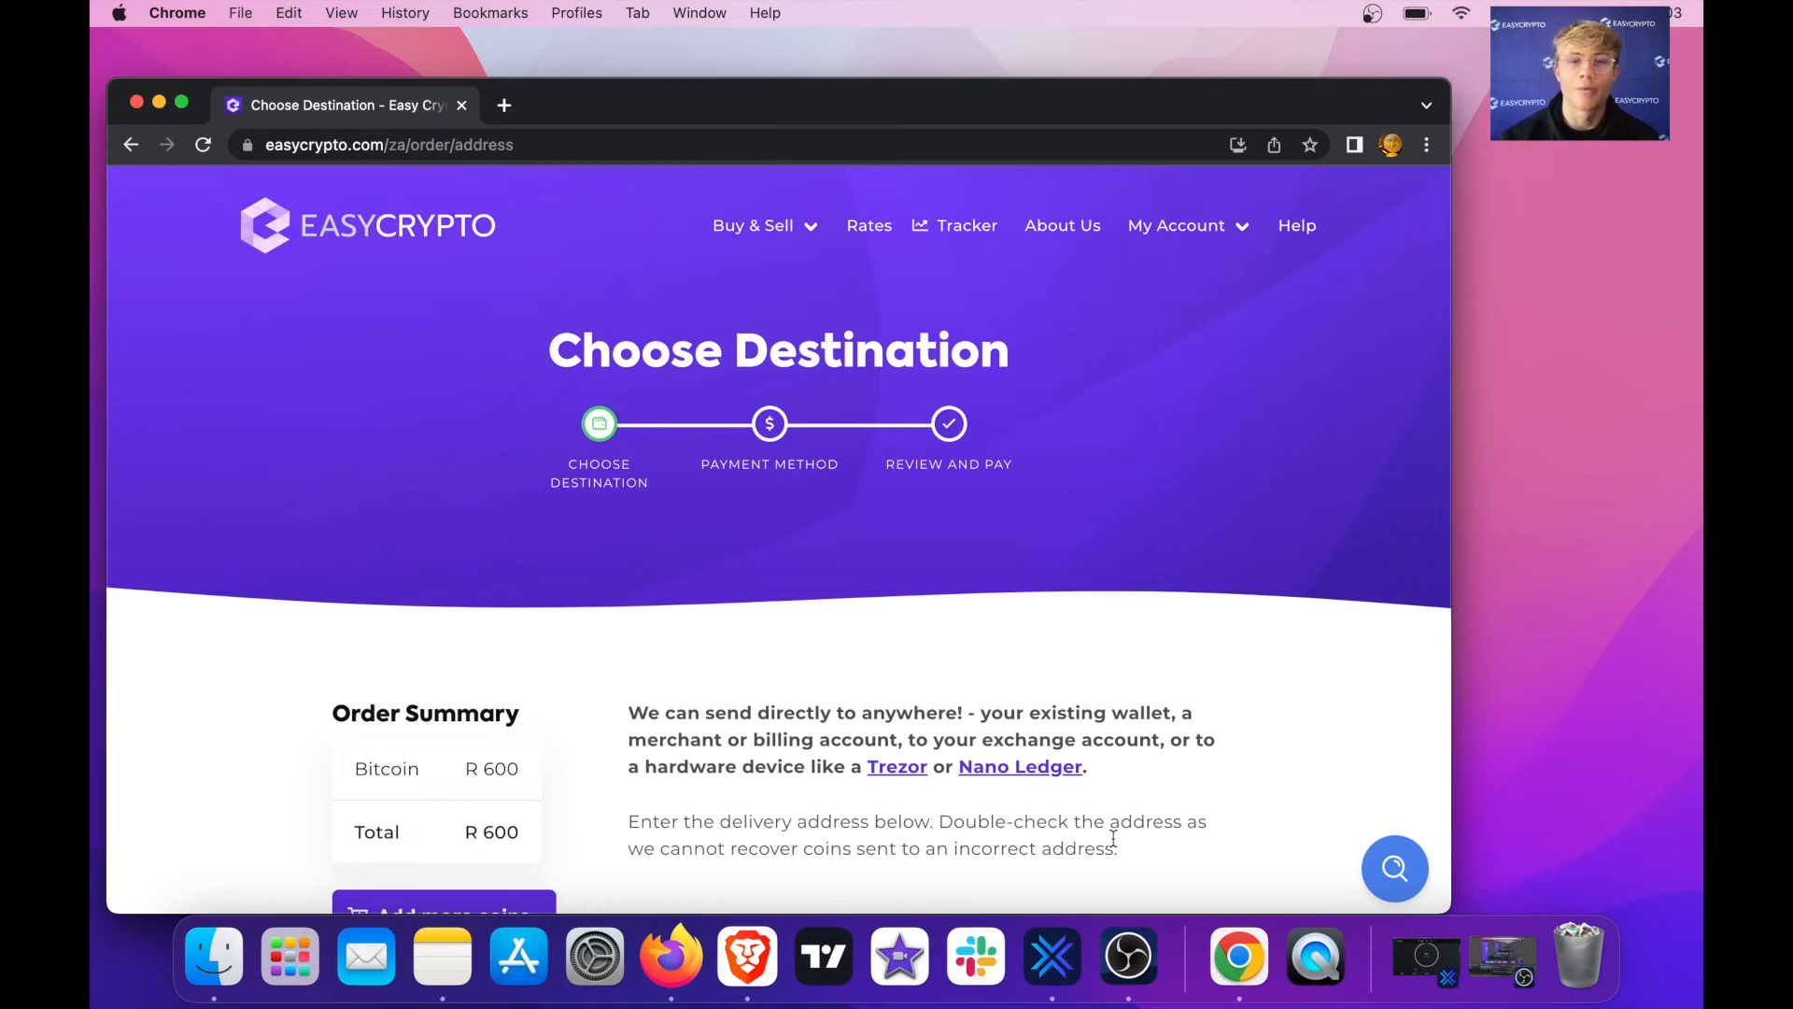
In Exodus, browse the coin balances, then show the Bitcoin receive address and QR code.
left_click(1098, 949)
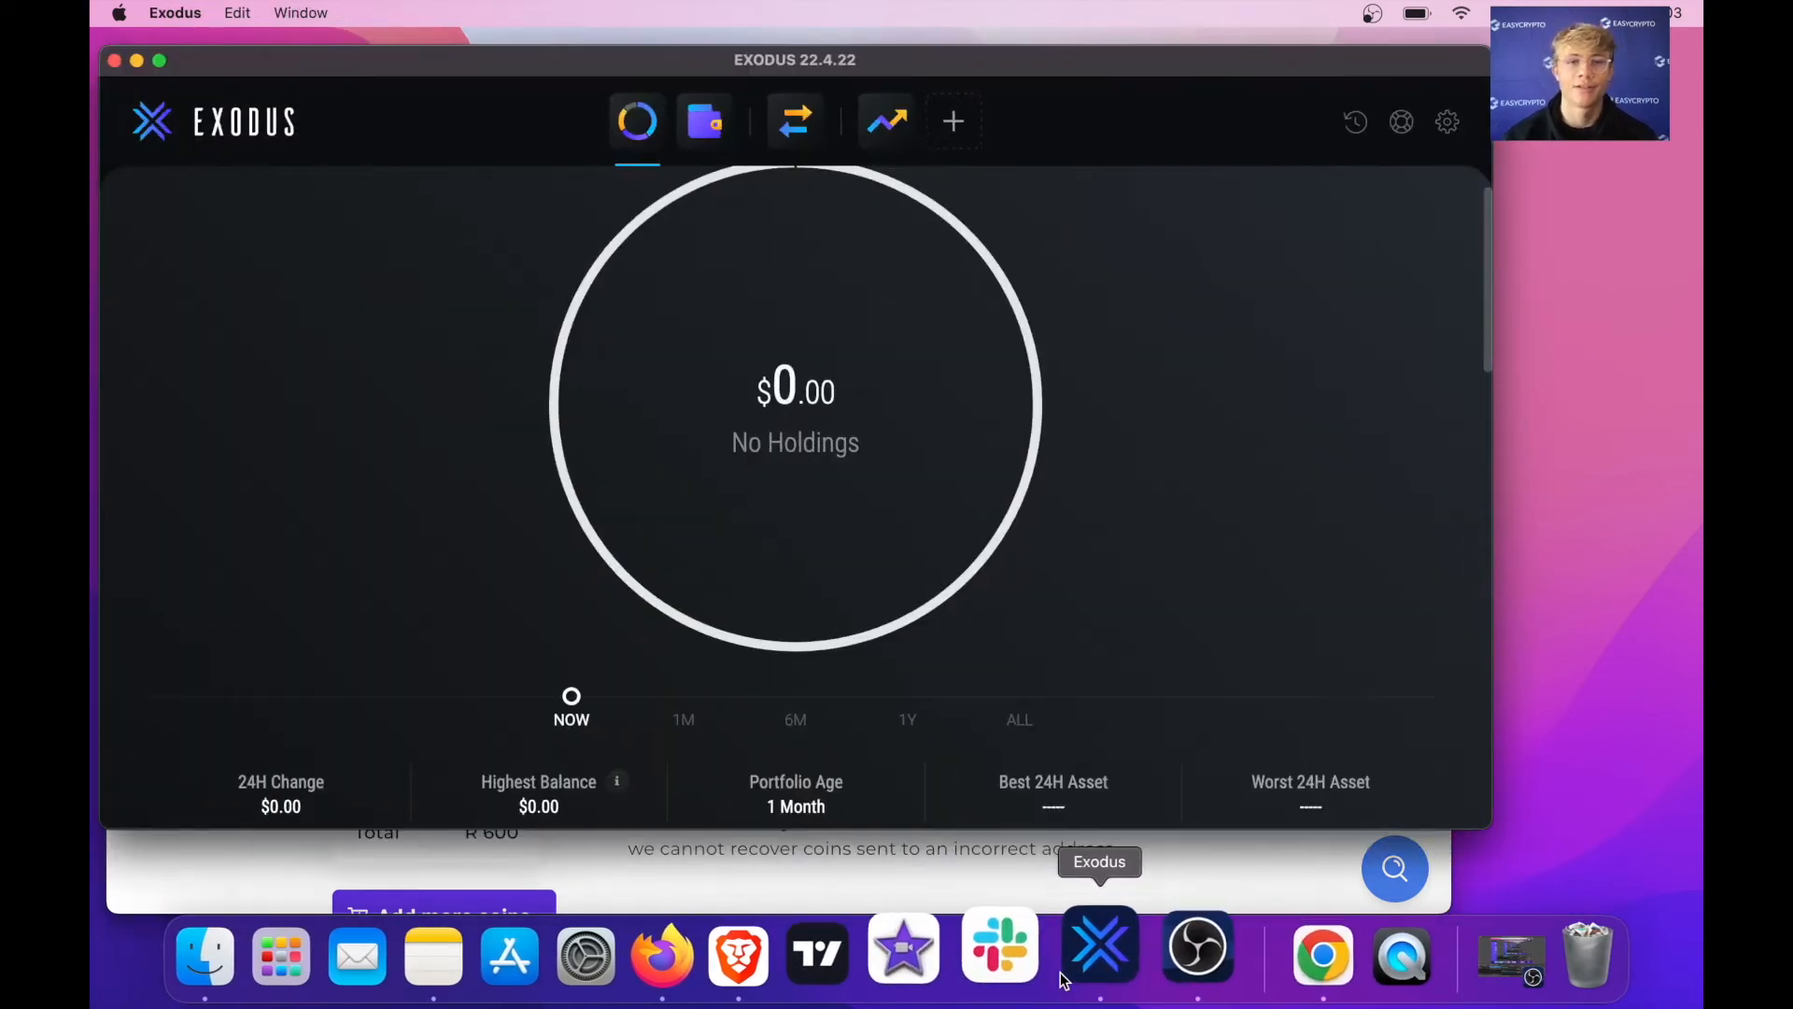
left_click(704, 121)
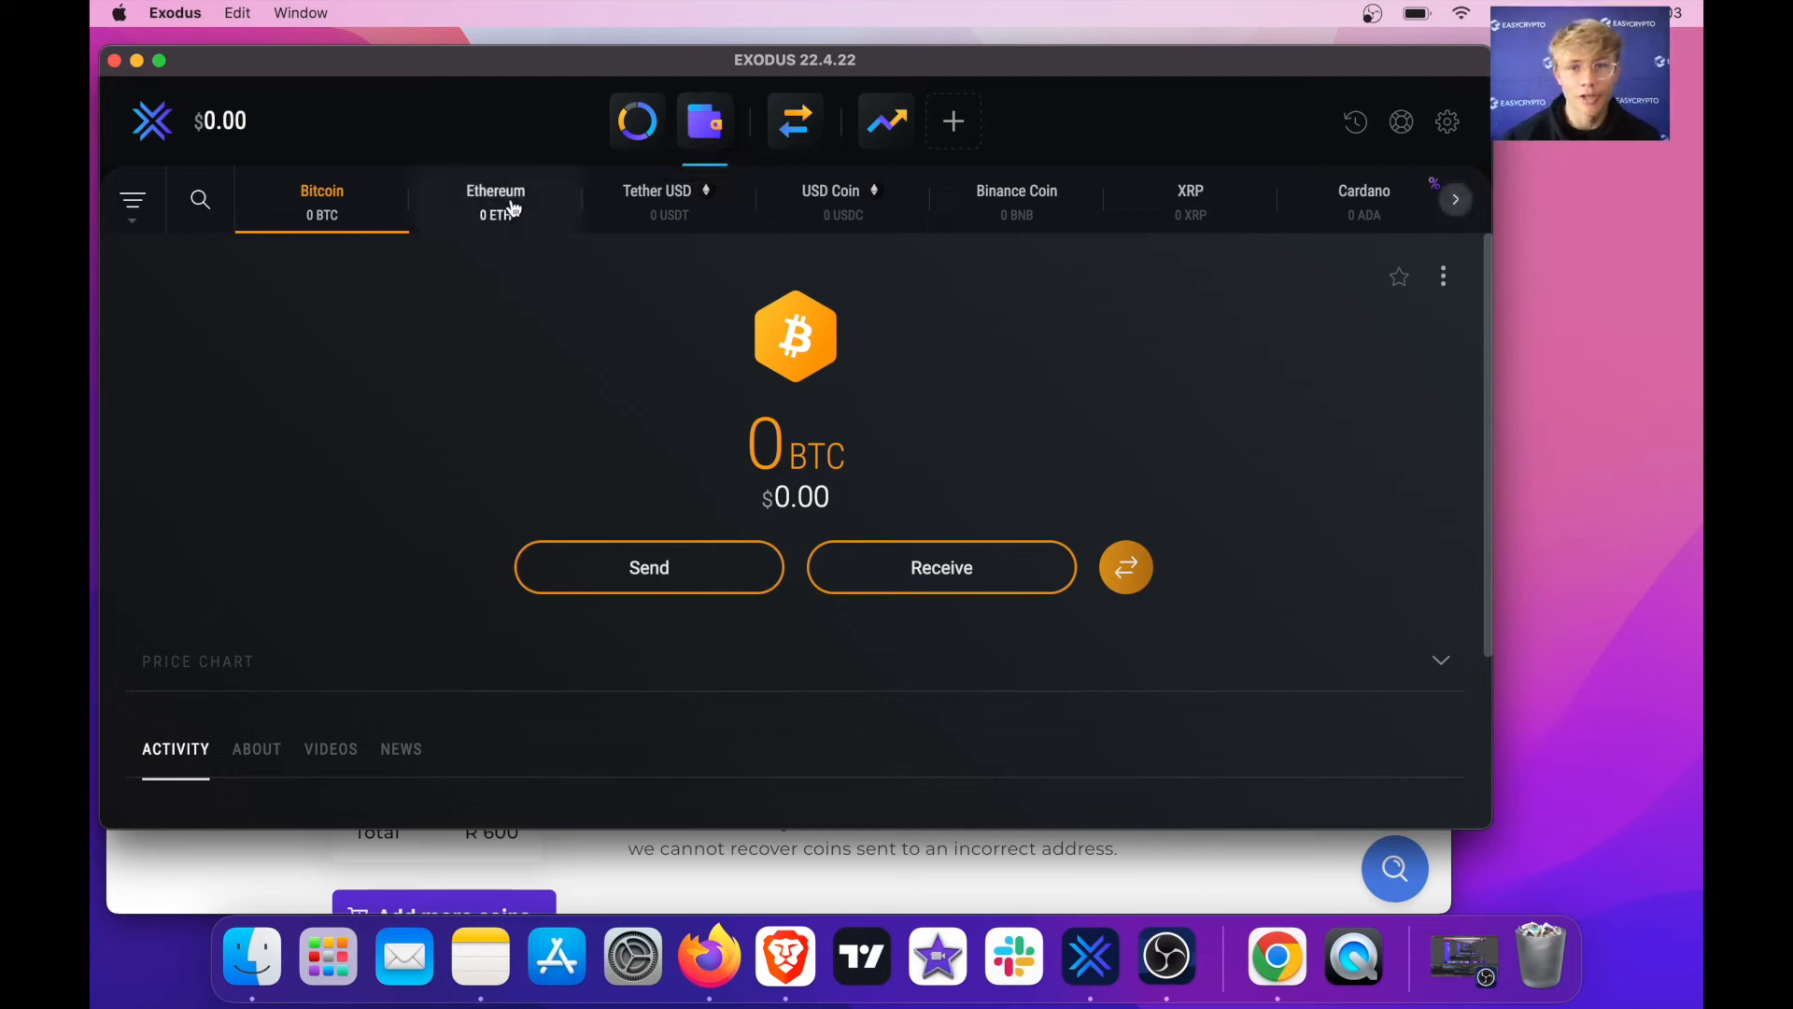
left_click(1016, 202)
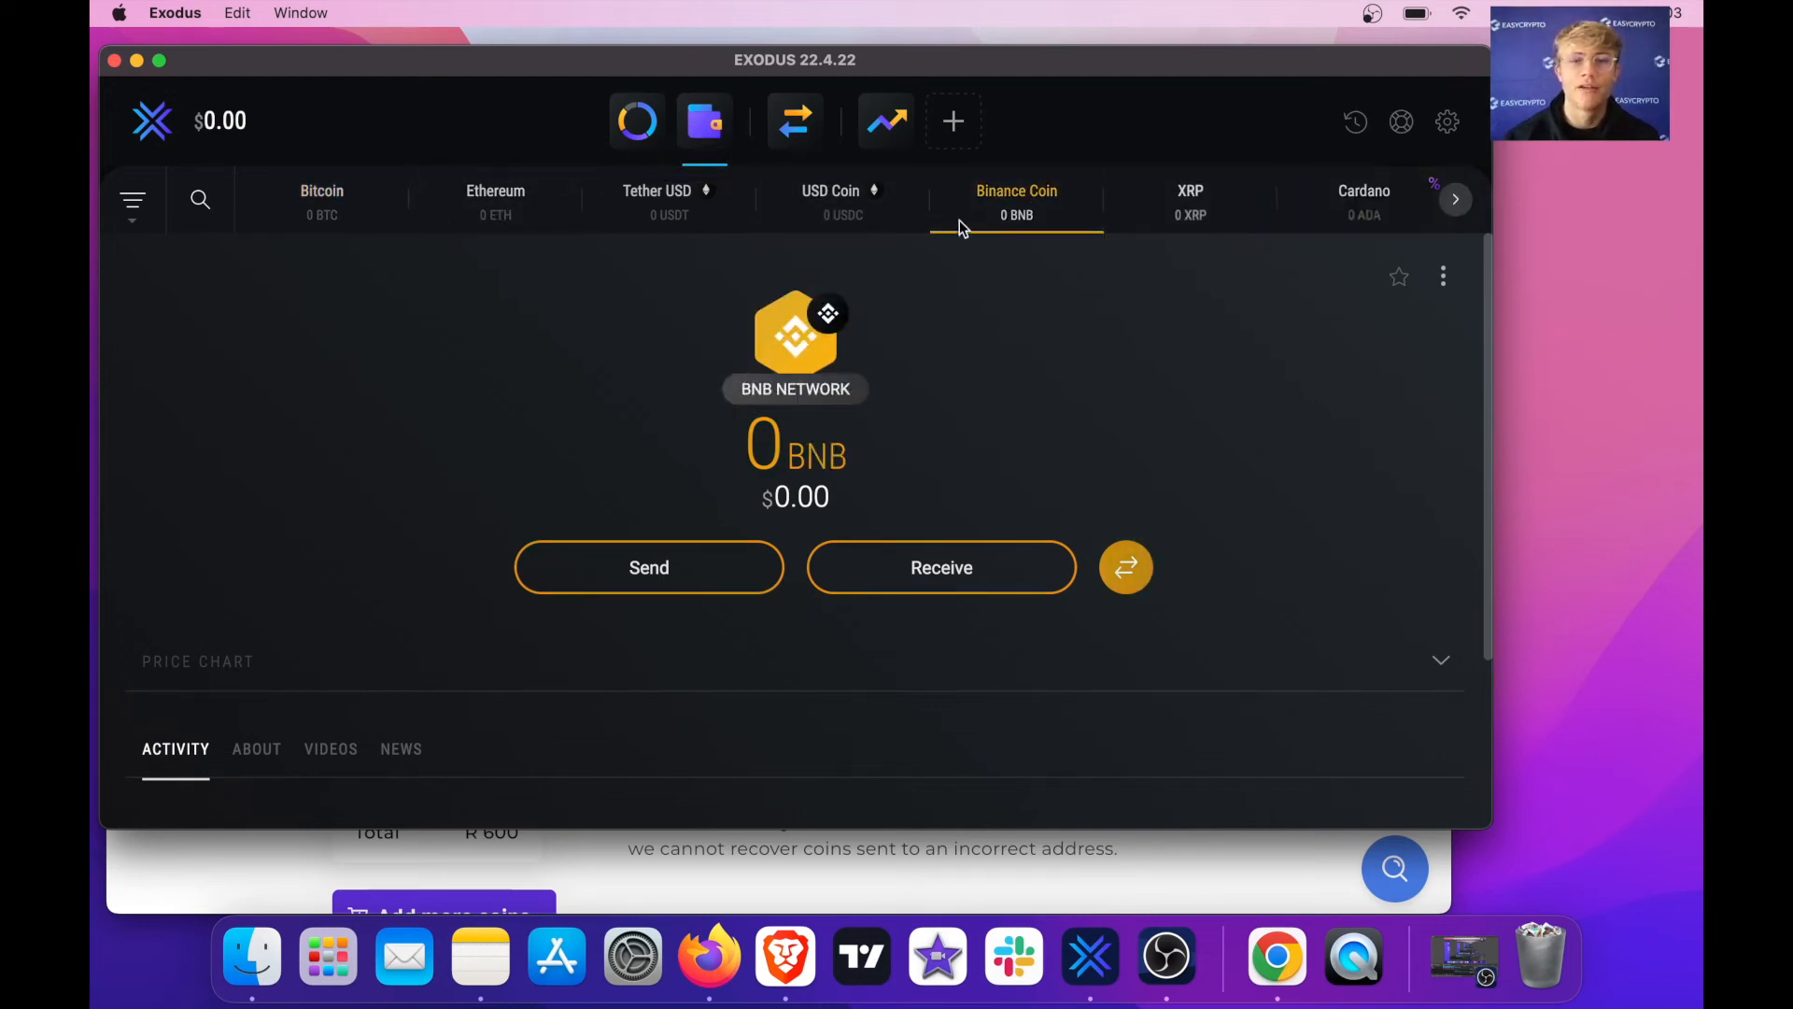
left_click(495, 199)
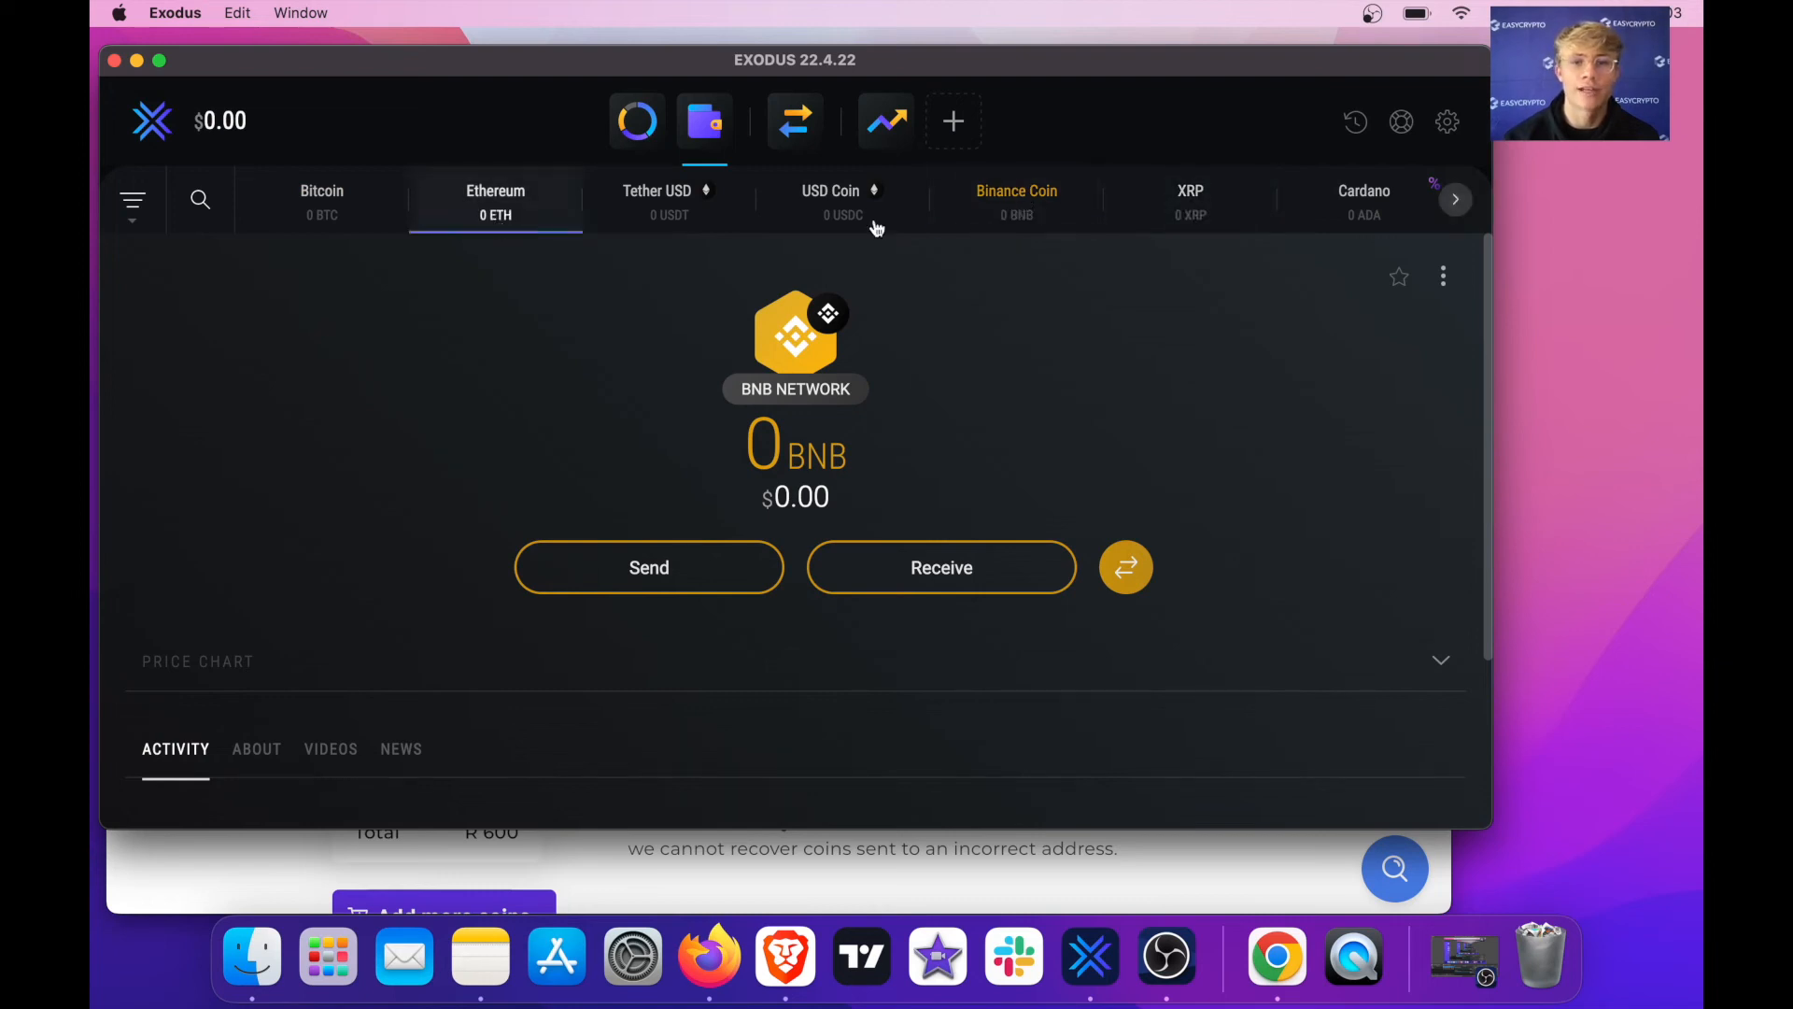
left_click(841, 202)
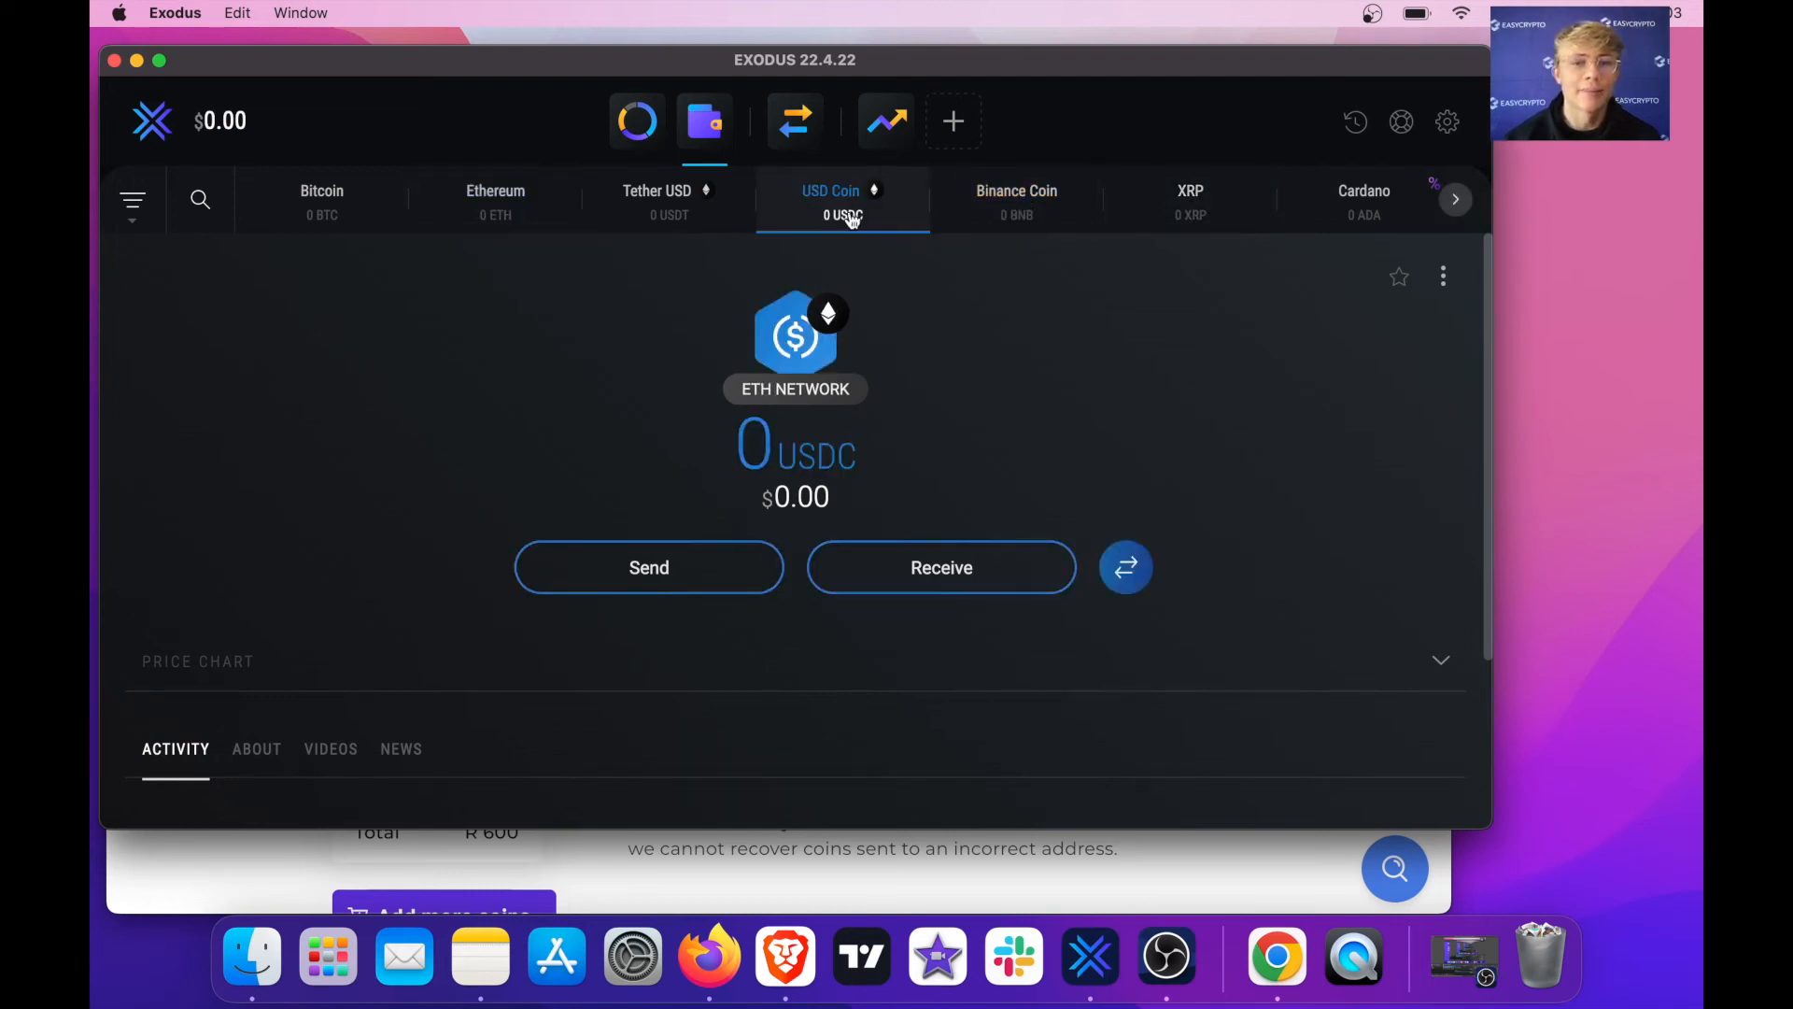
left_click(321, 202)
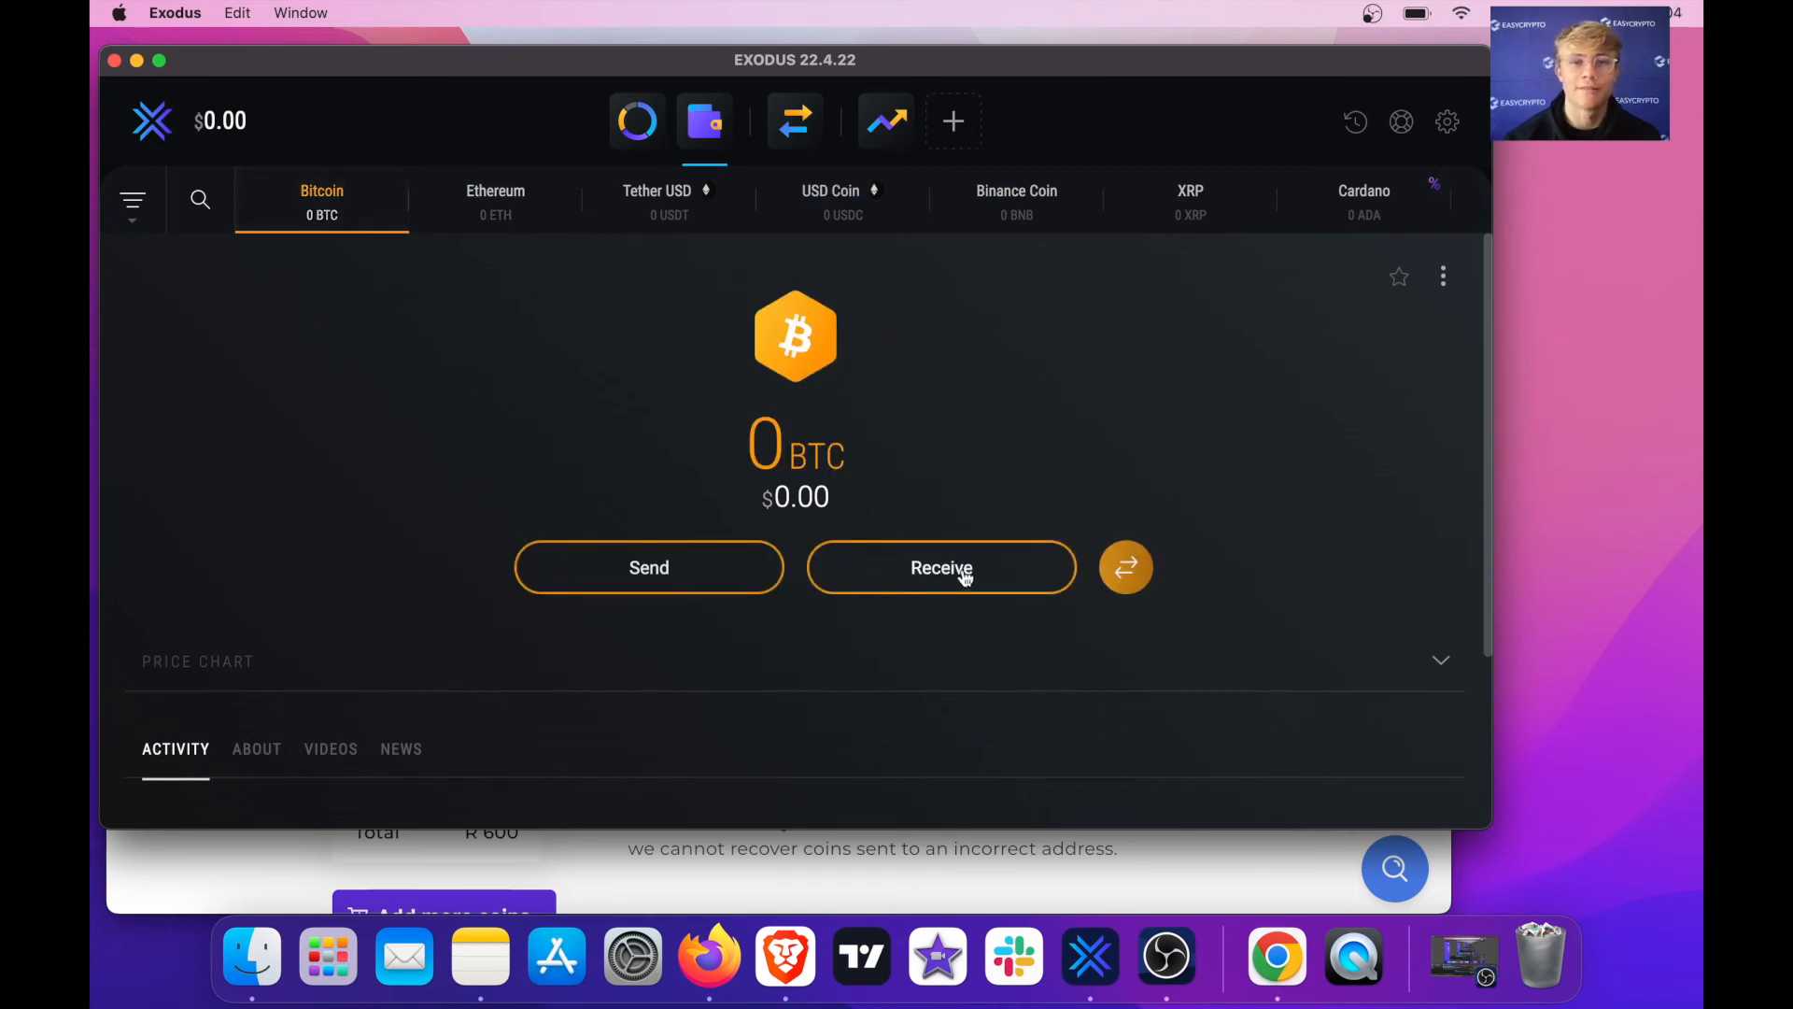
left_click(941, 567)
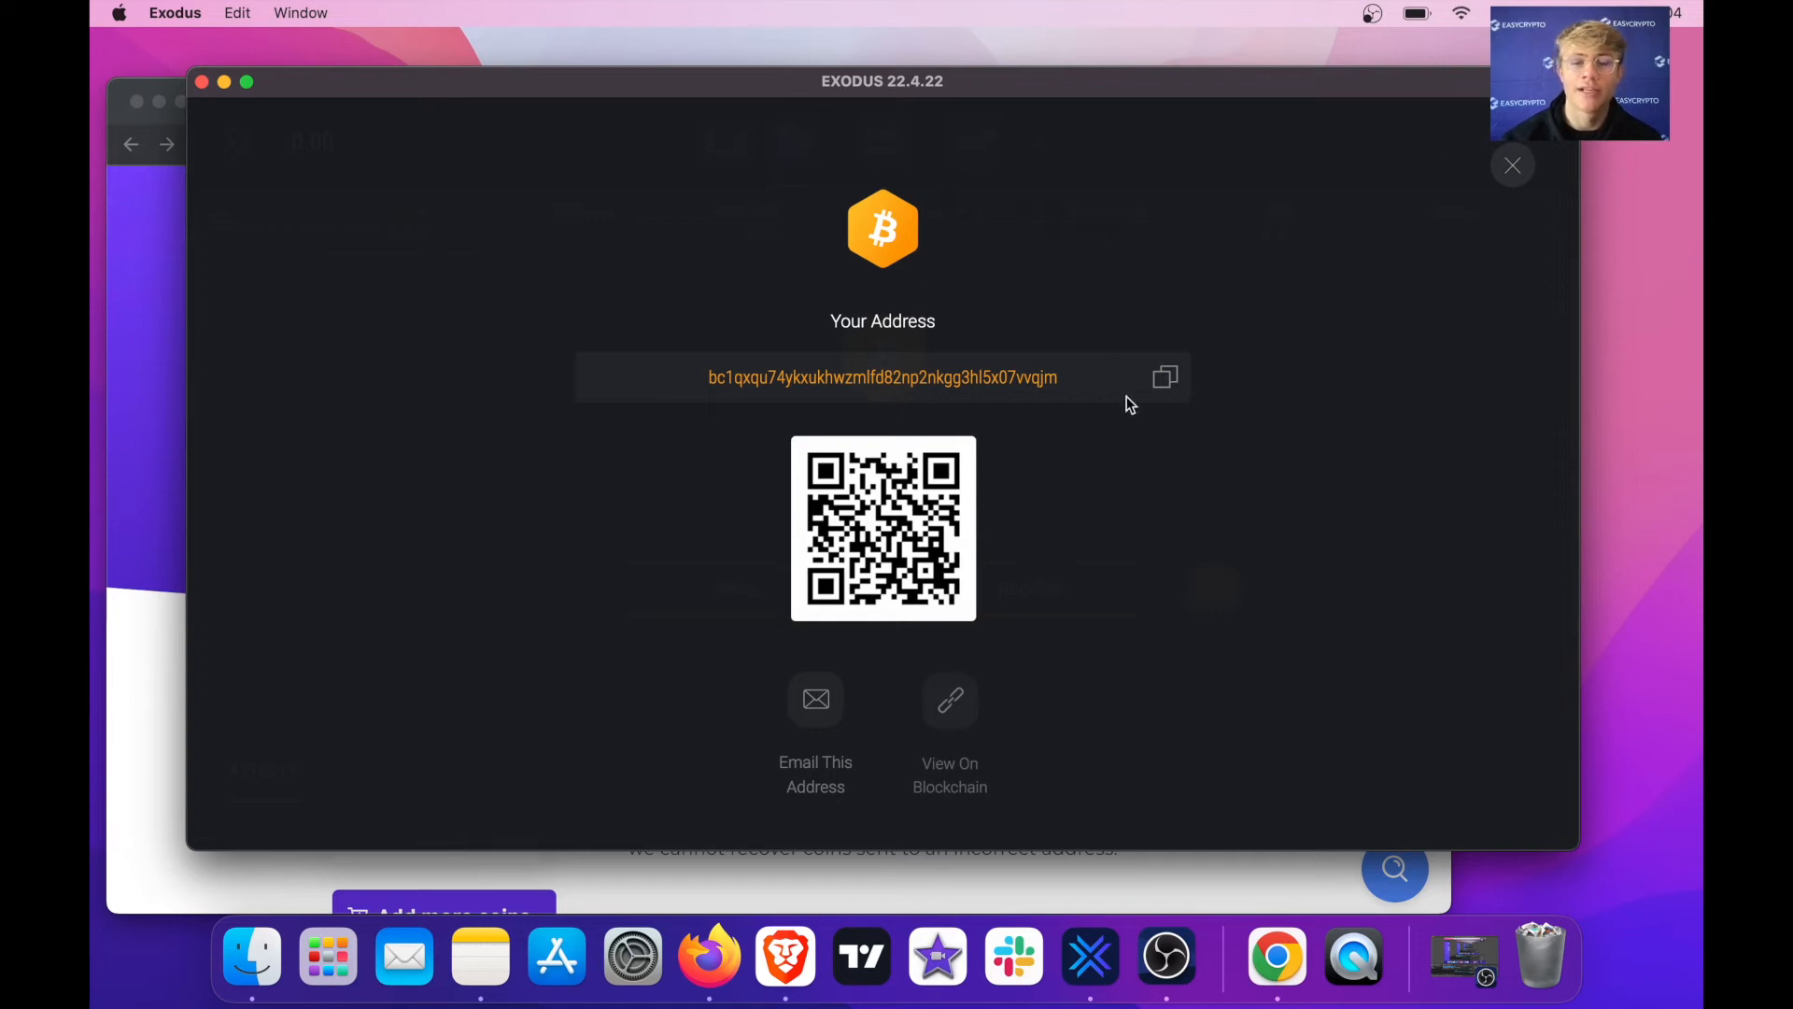
mouse_move(1164, 377)
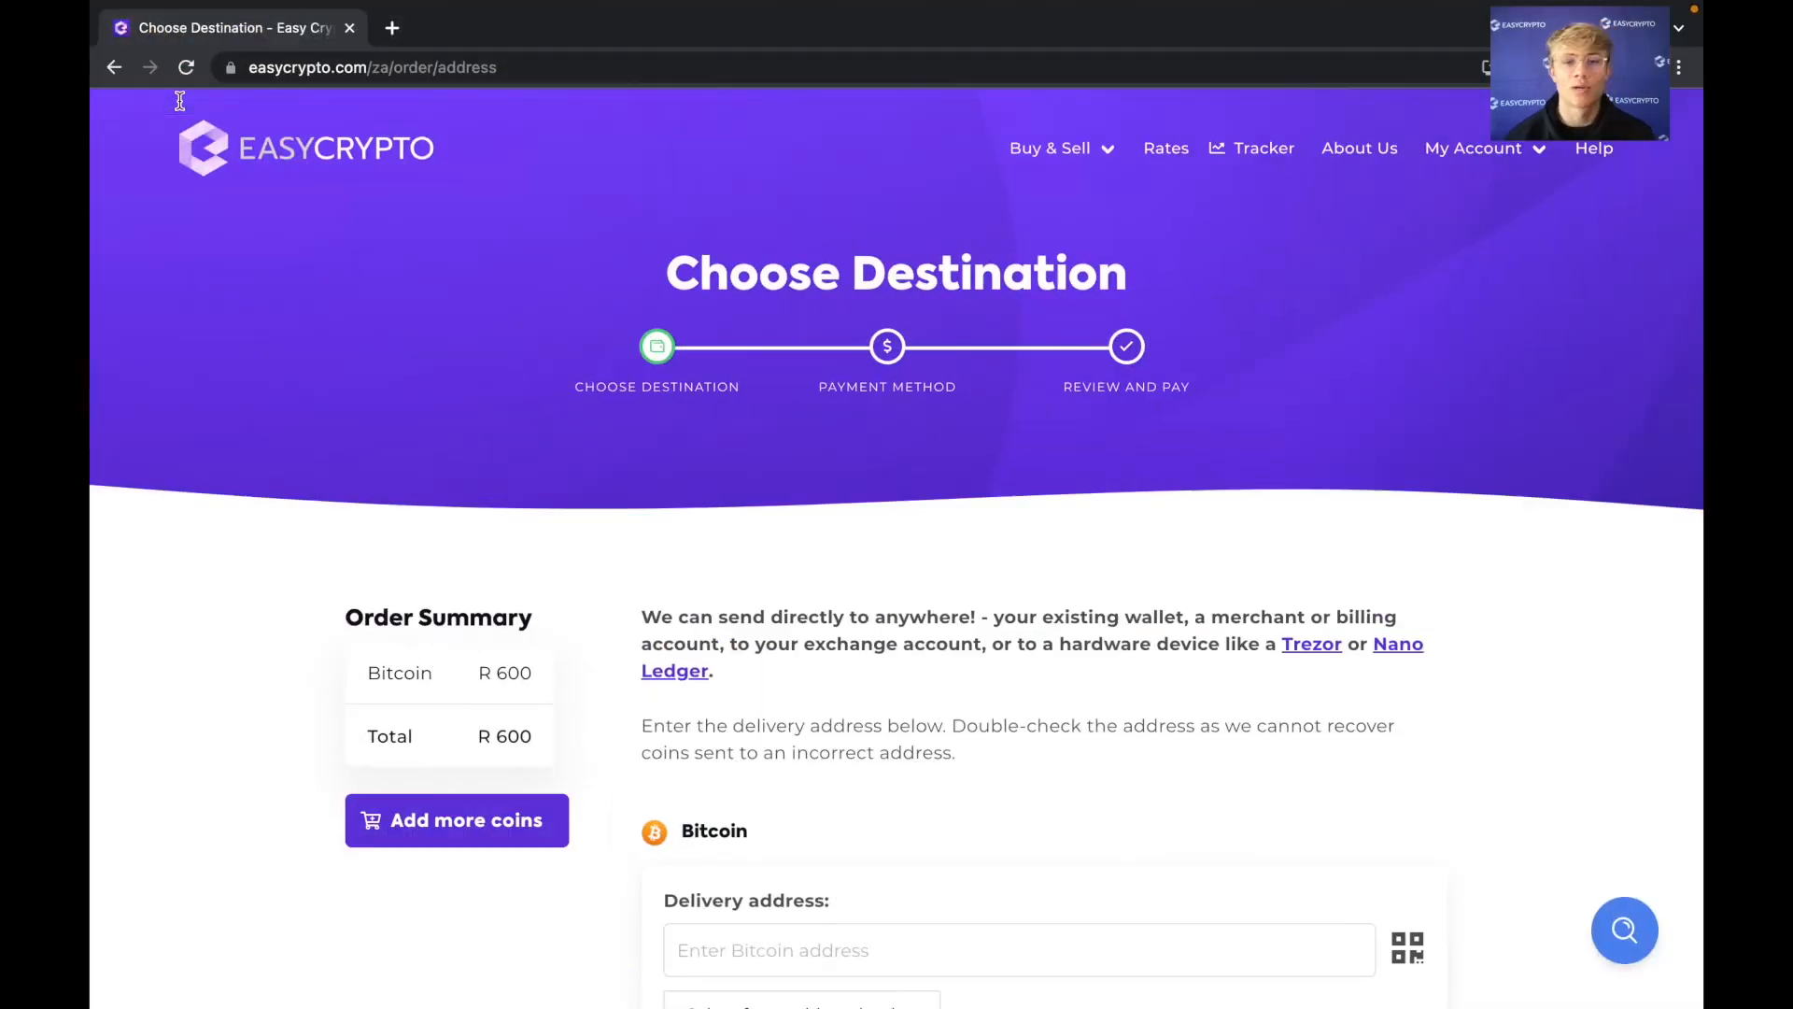
Submit the Exodus delivery address and accept the South African wallet declaration.
scroll("down", 3)
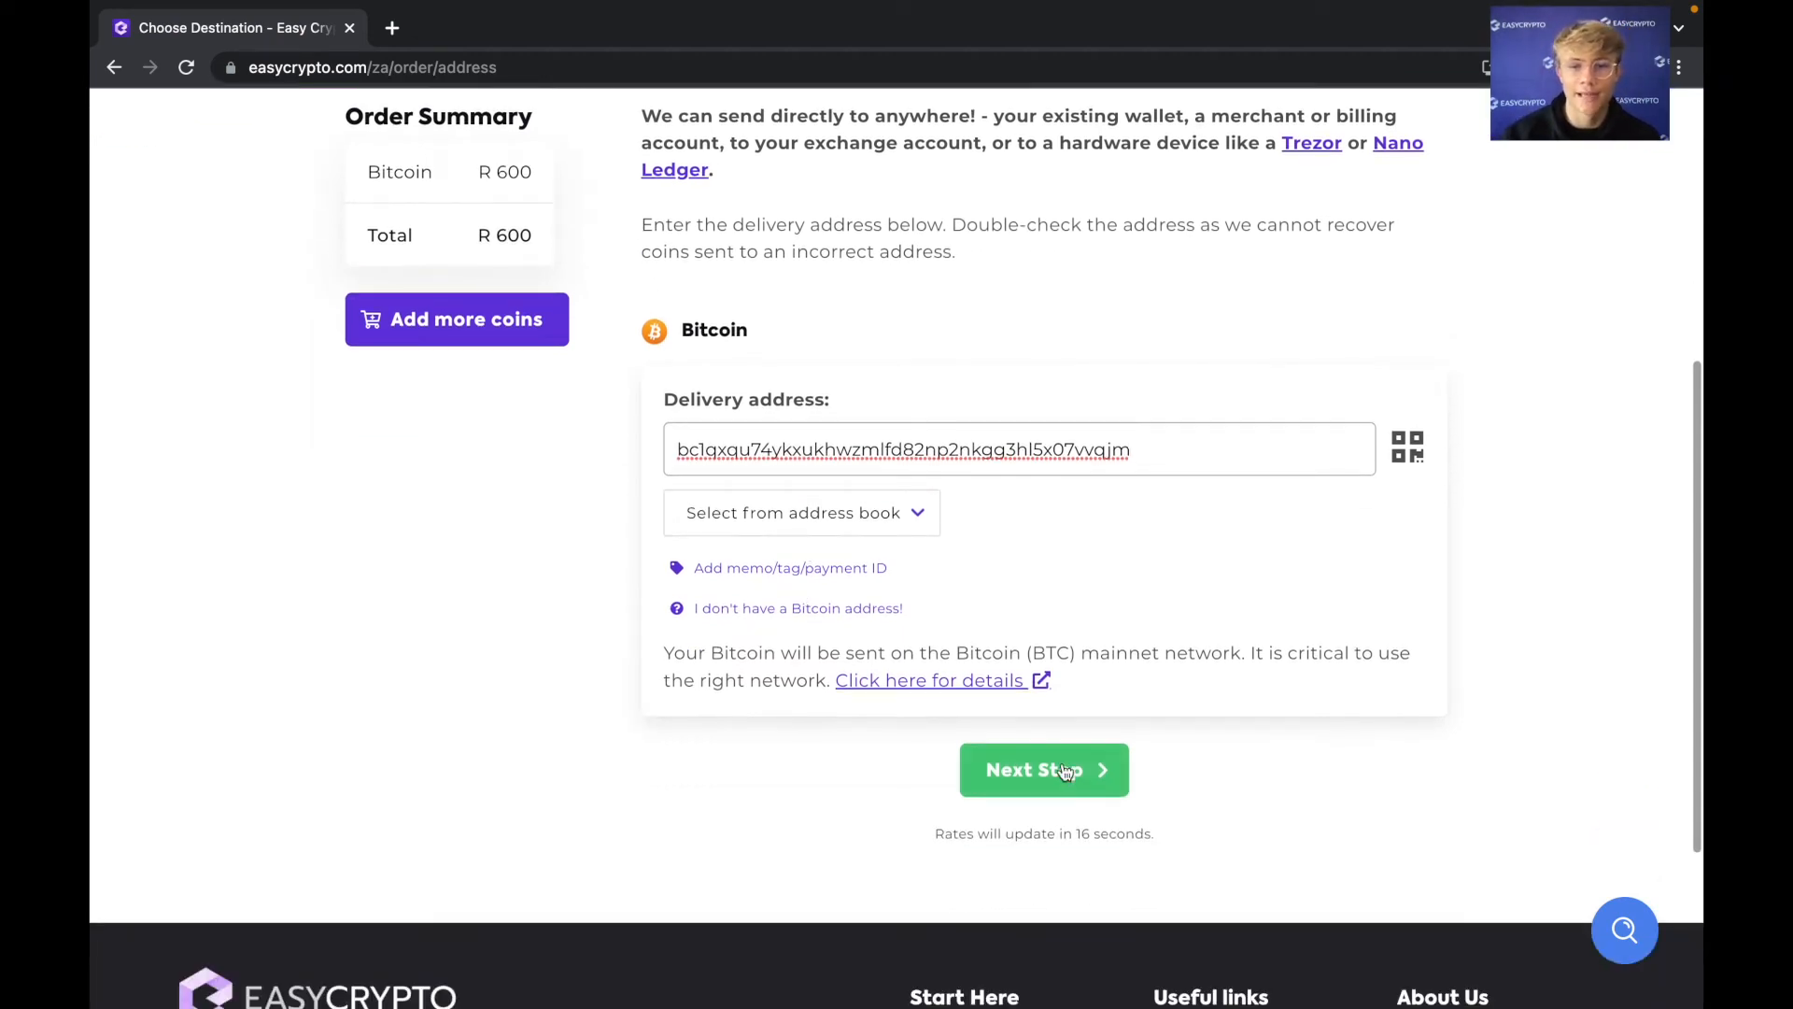
left_click(1042, 769)
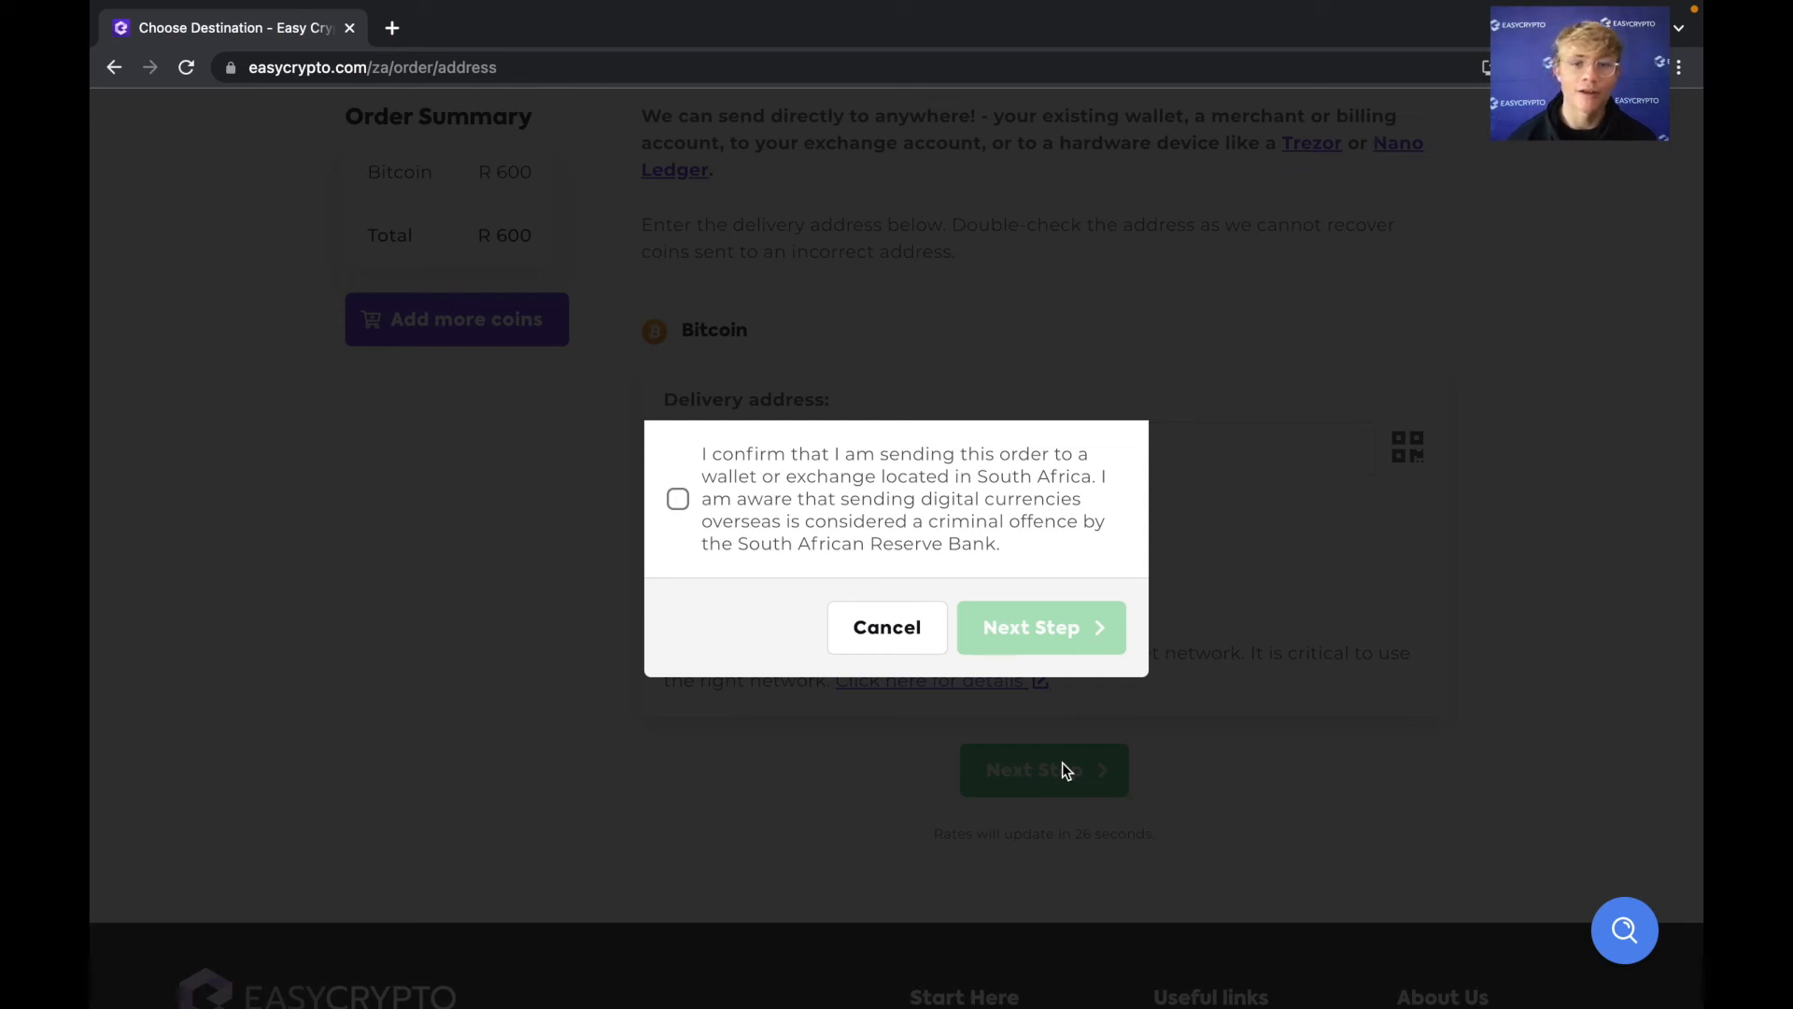
left_click(677, 500)
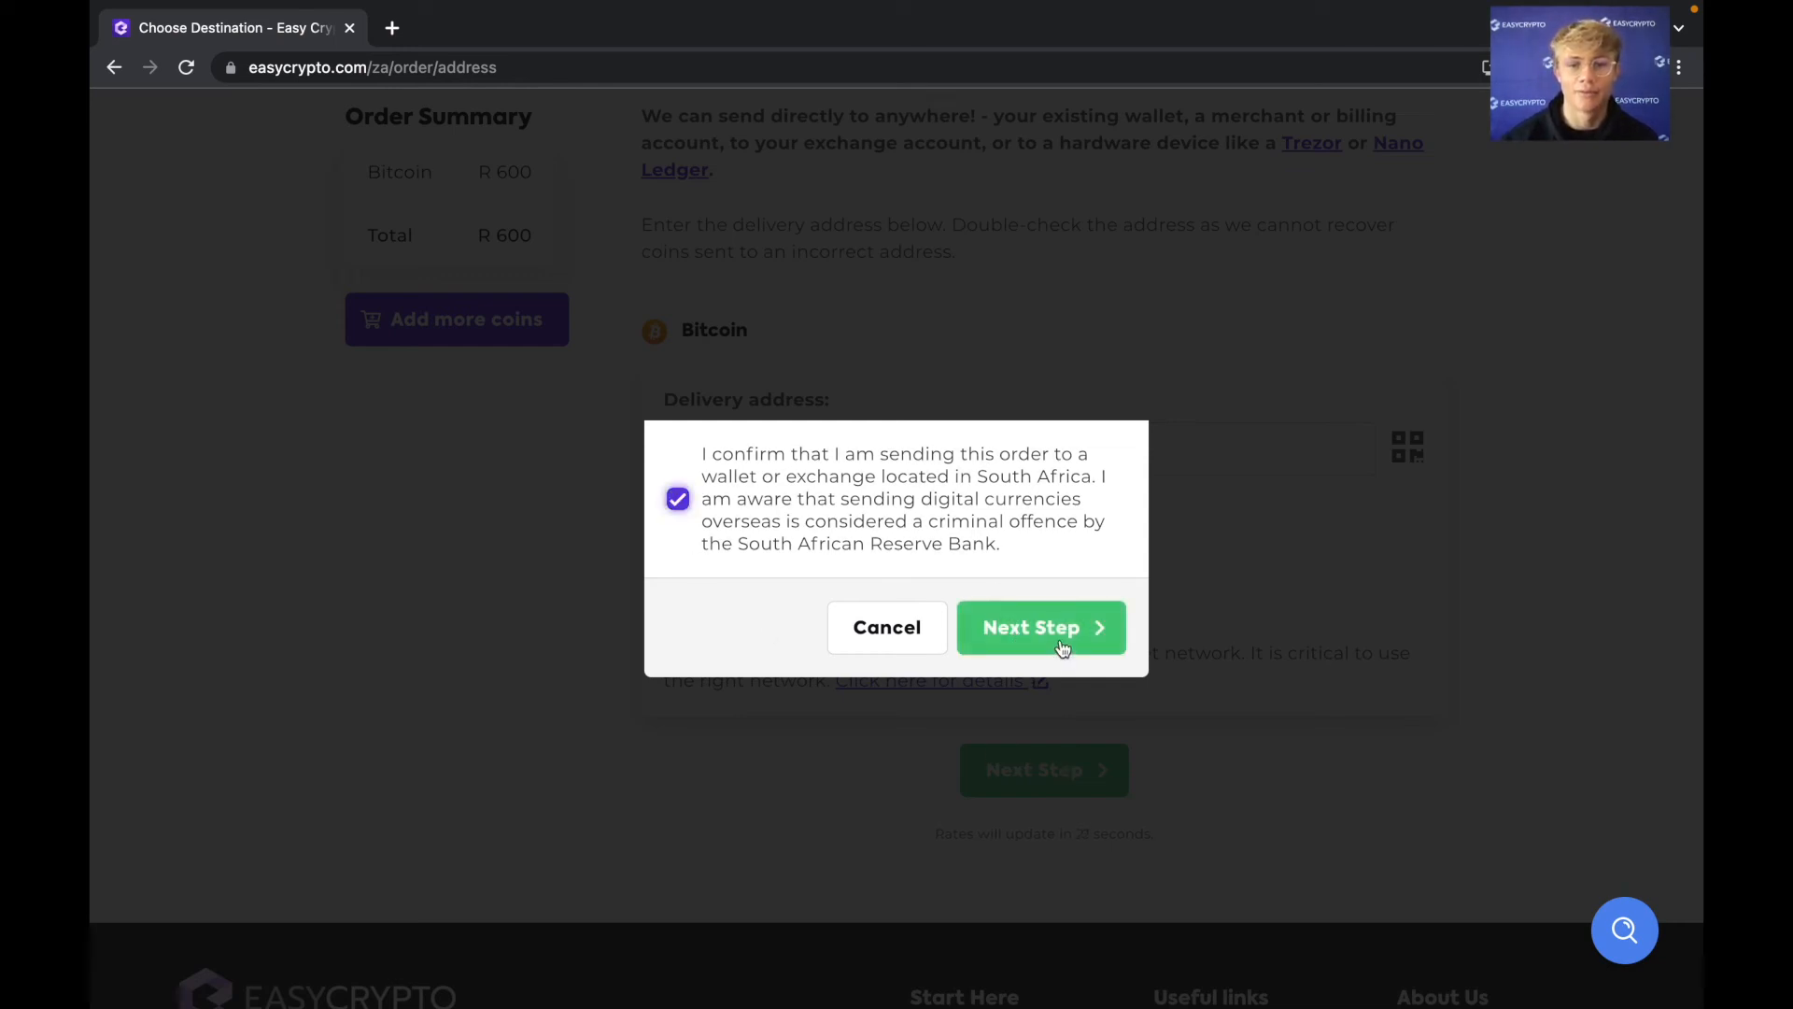
left_click(1039, 626)
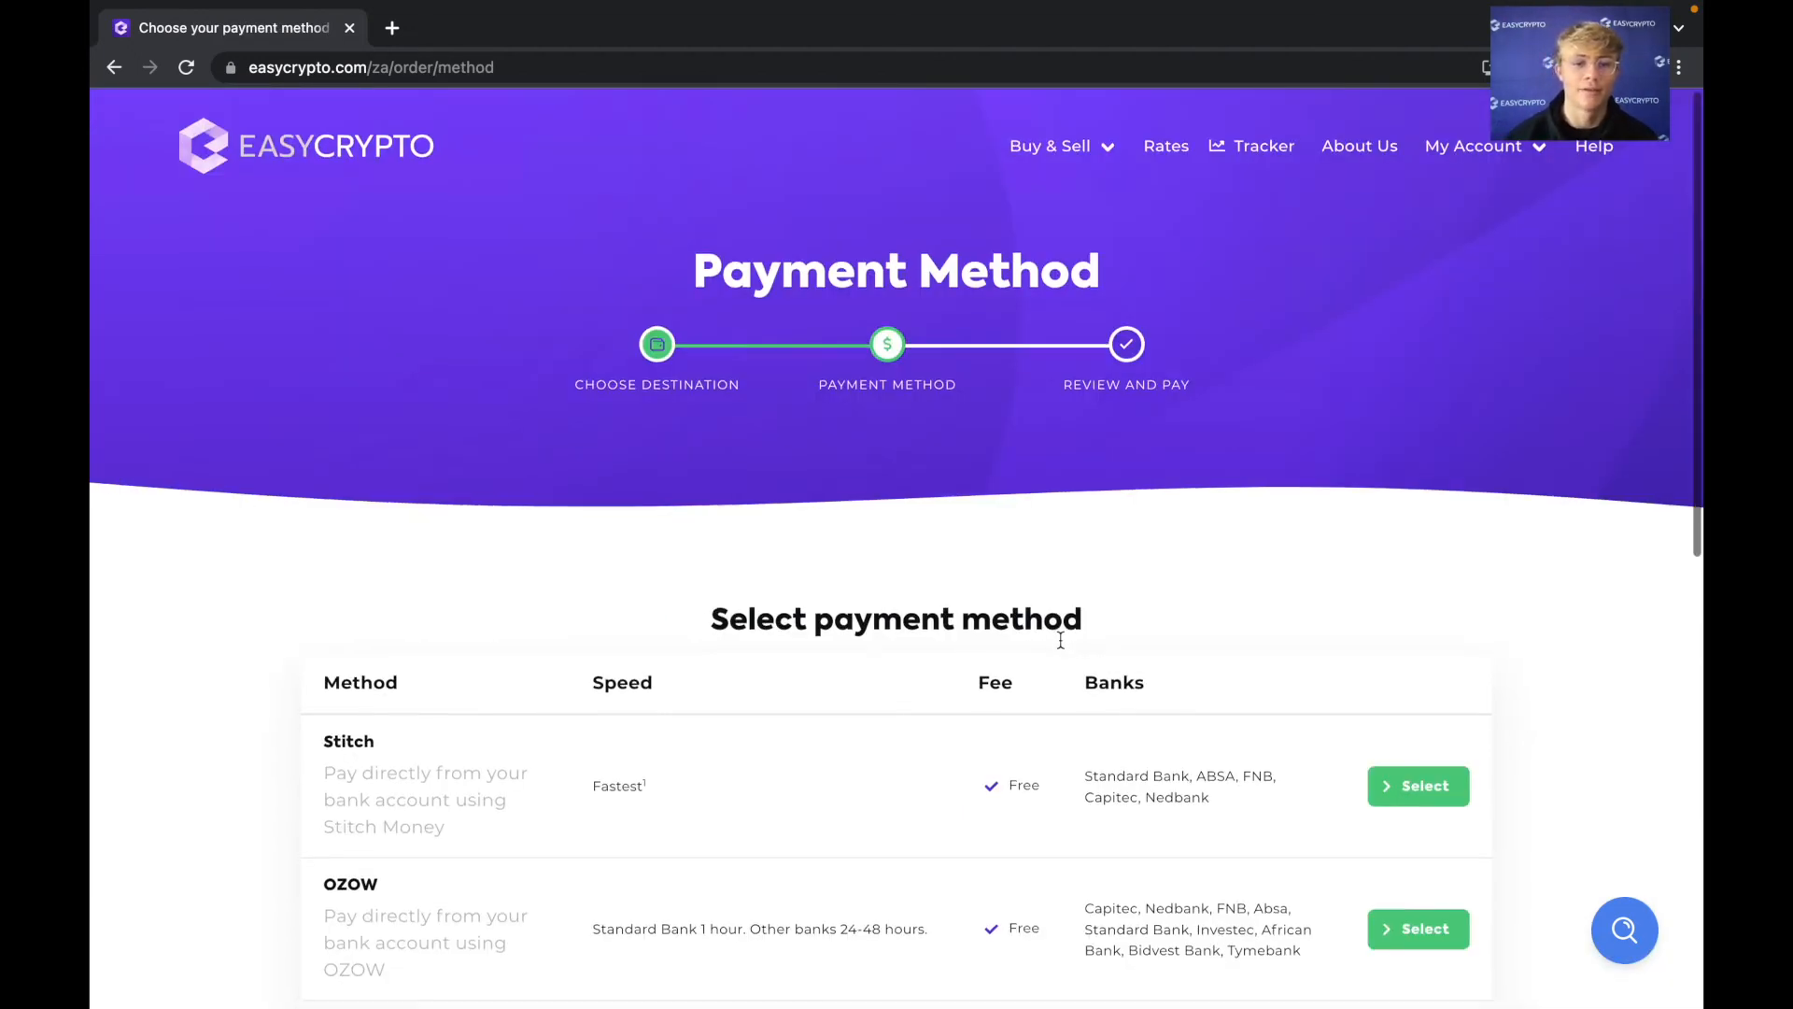
Select Stitch as the payment method to review the R 600 Bitcoin order.
scroll("down", 3)
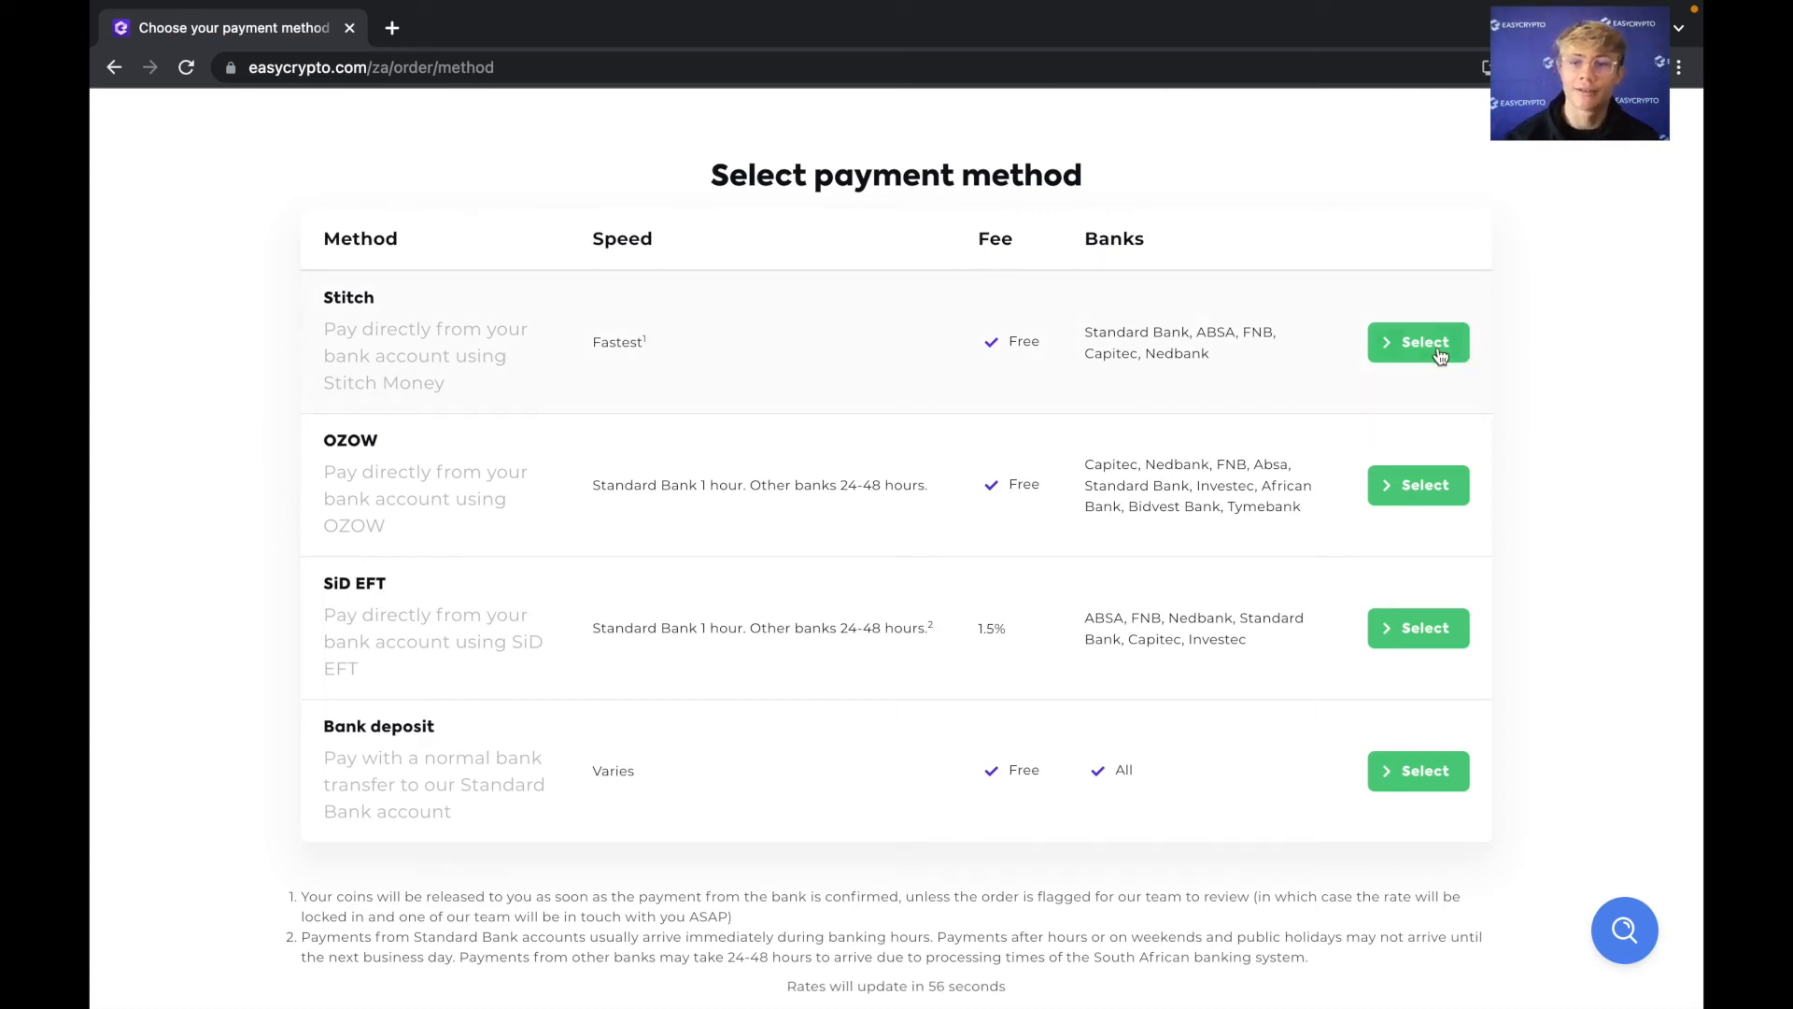
left_click(1418, 341)
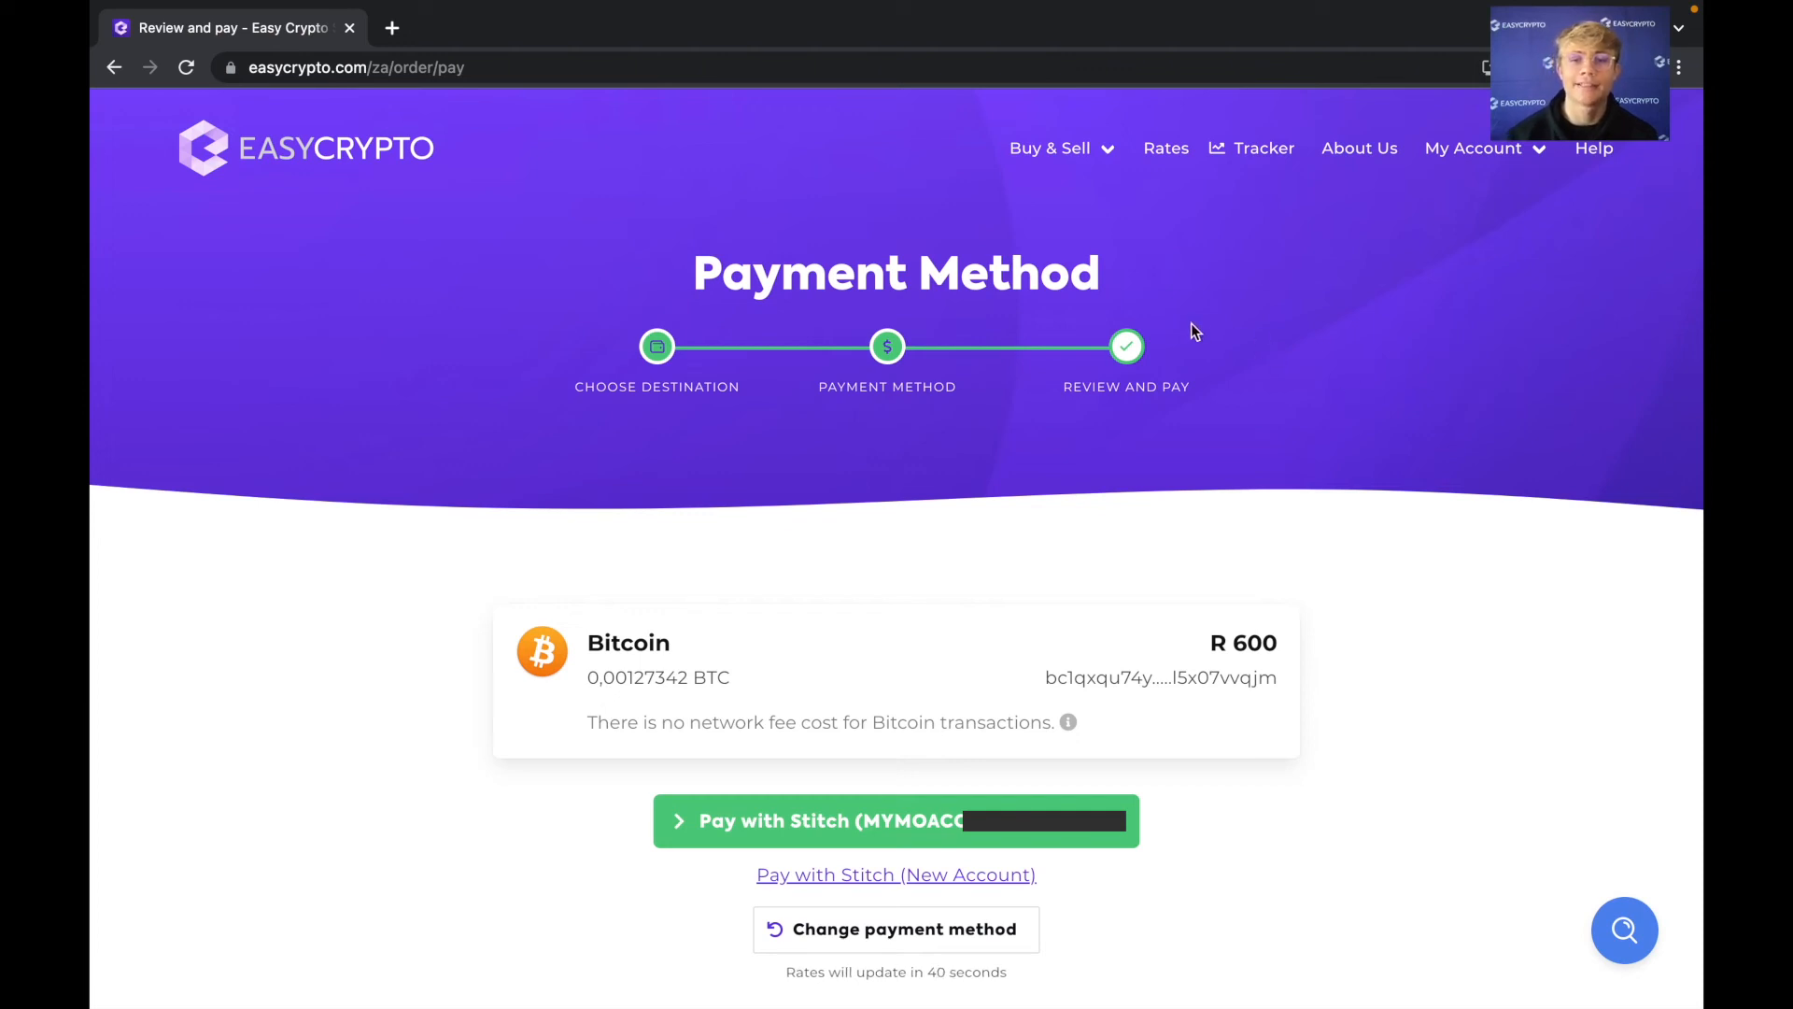
mouse_move(1210, 346)
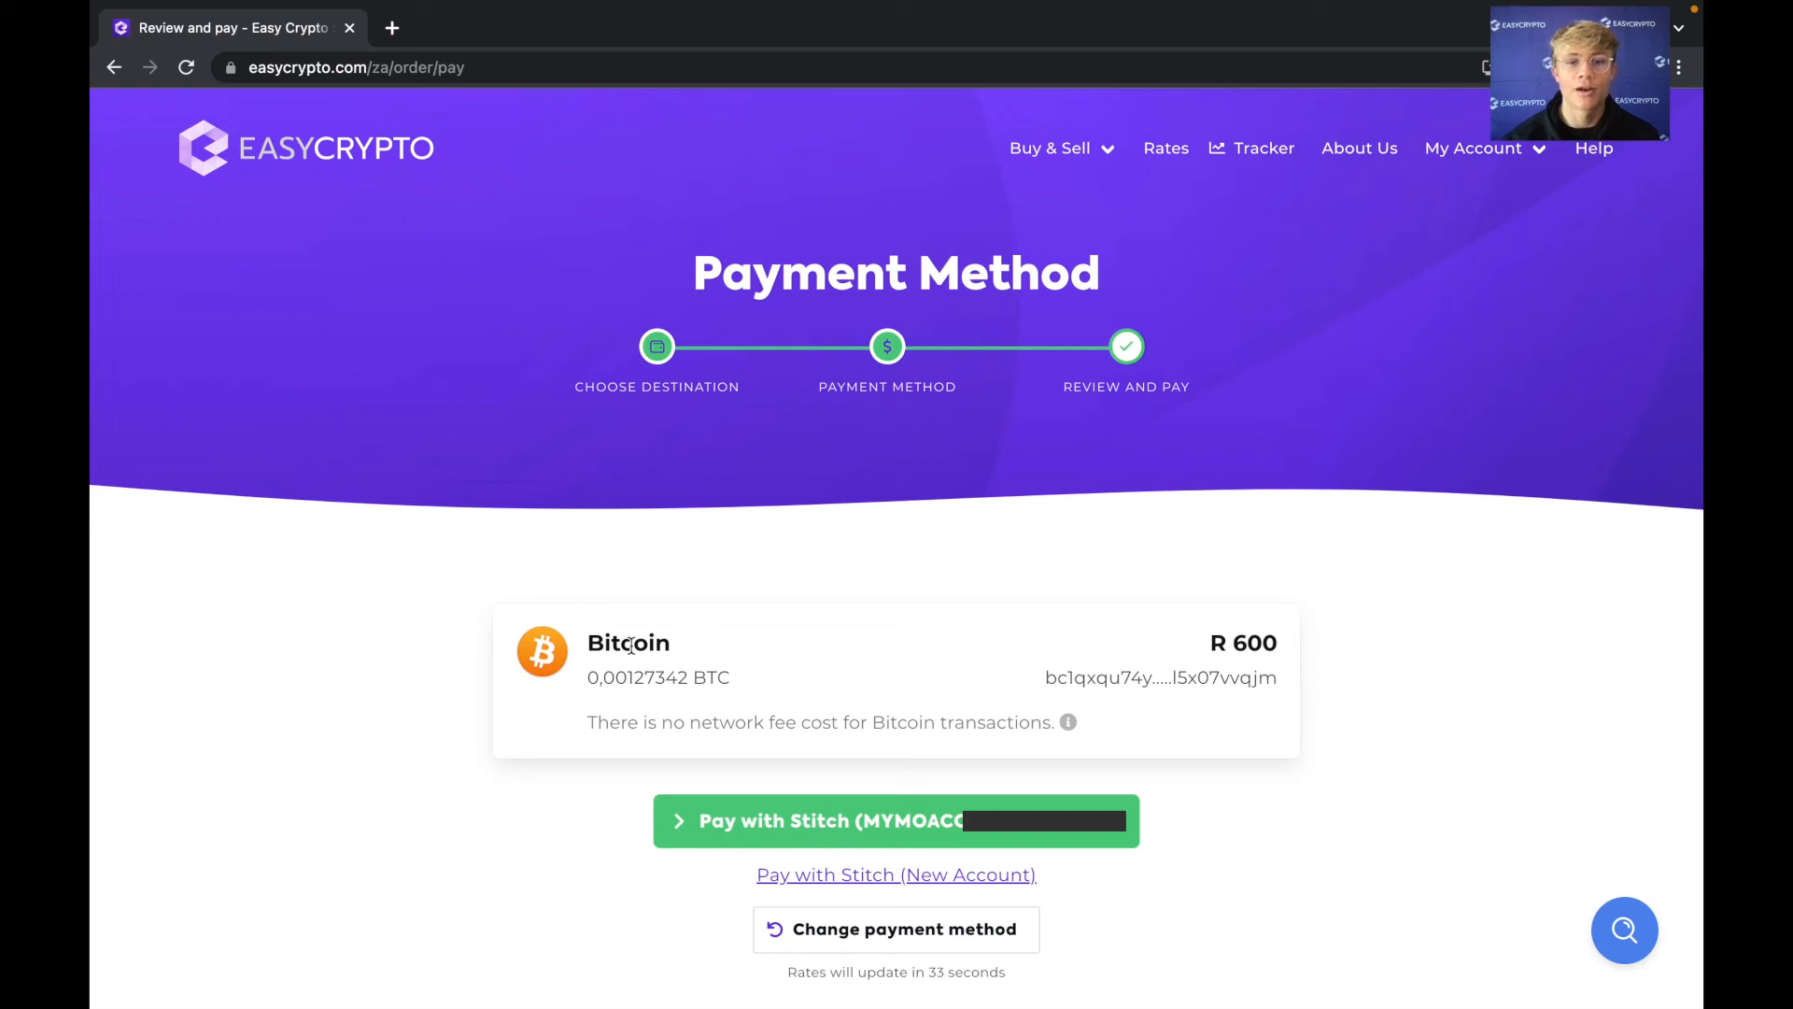
double_click(657, 677)
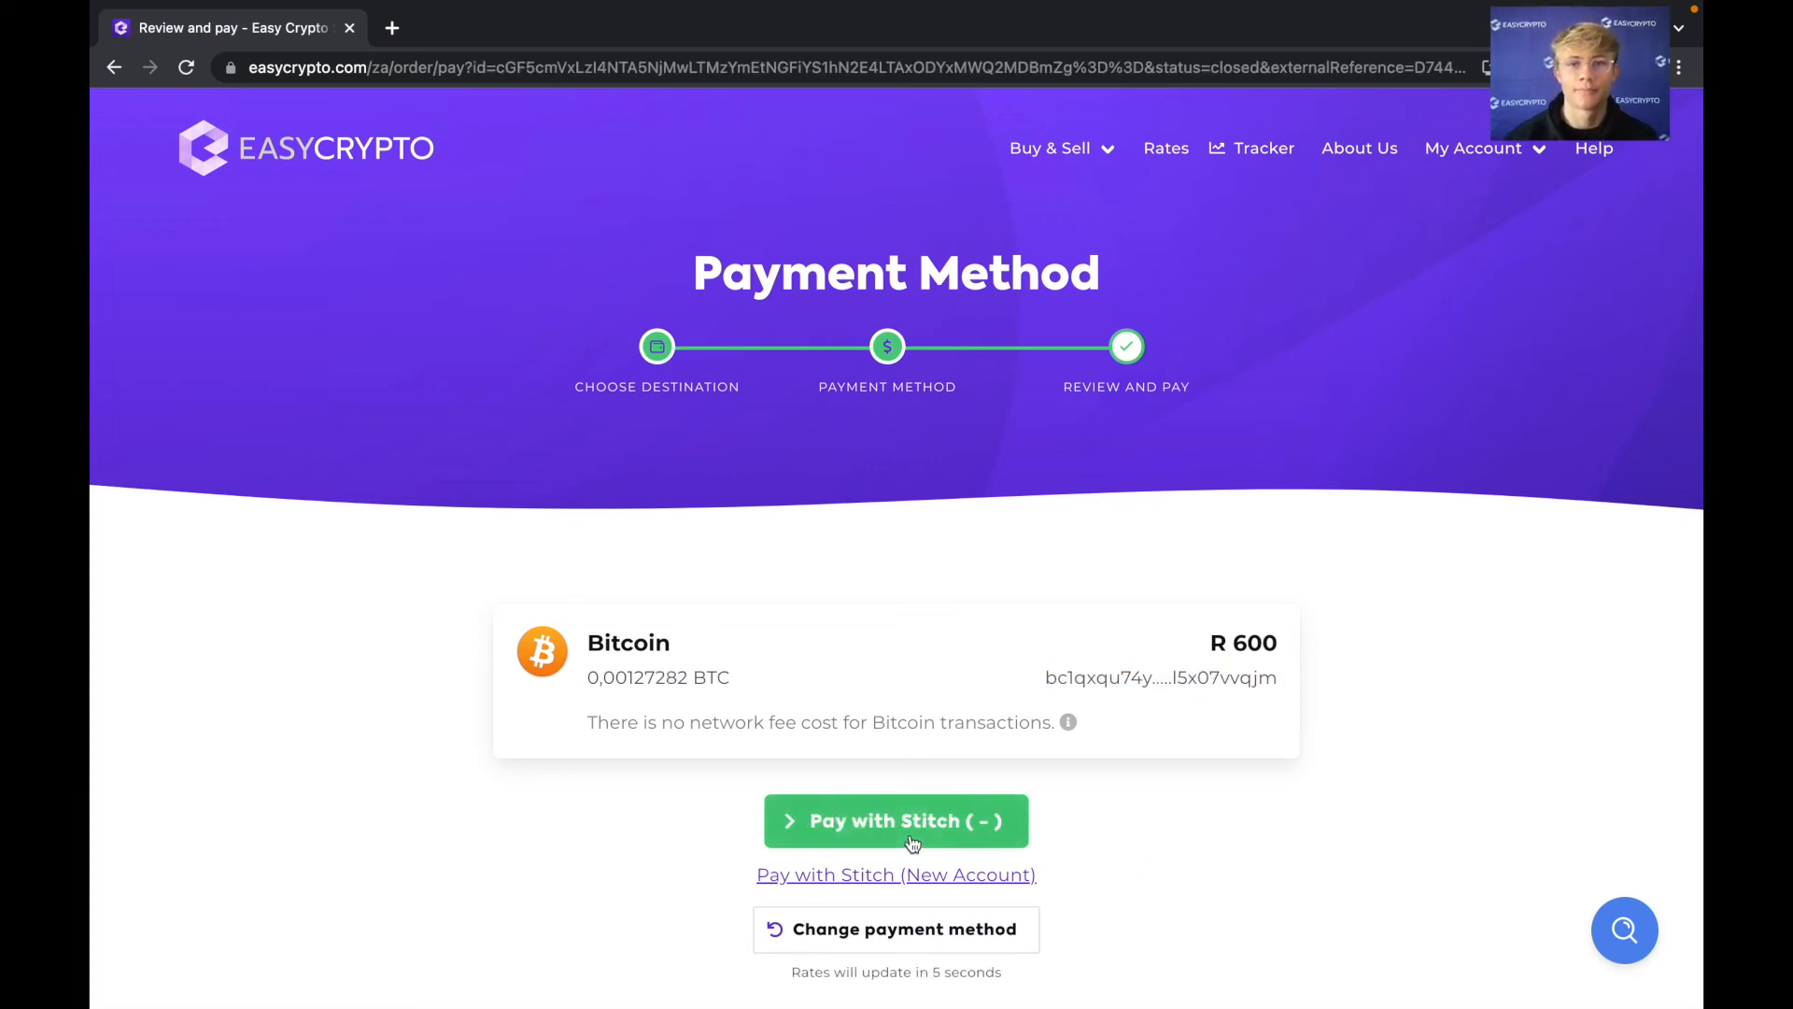
Pay with Stitch by logging into the Standard Bank account and submitting the OTP.
left_click(896, 820)
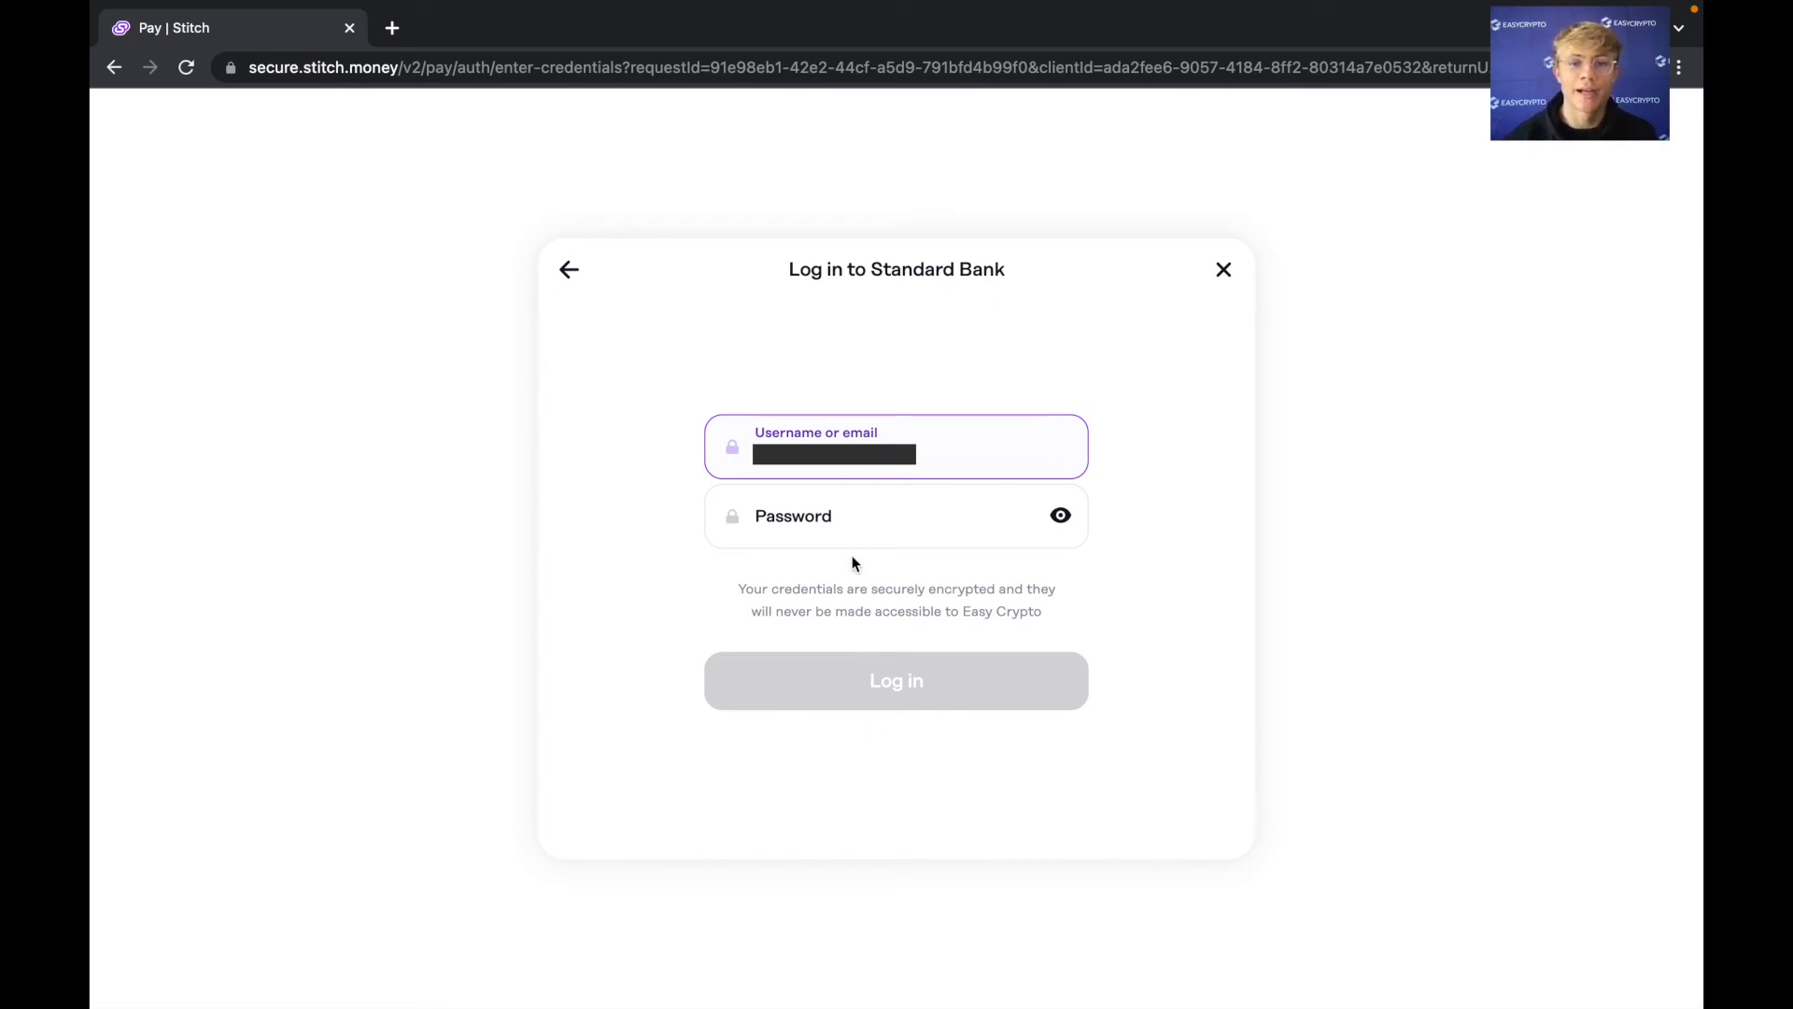
left_click(892, 515)
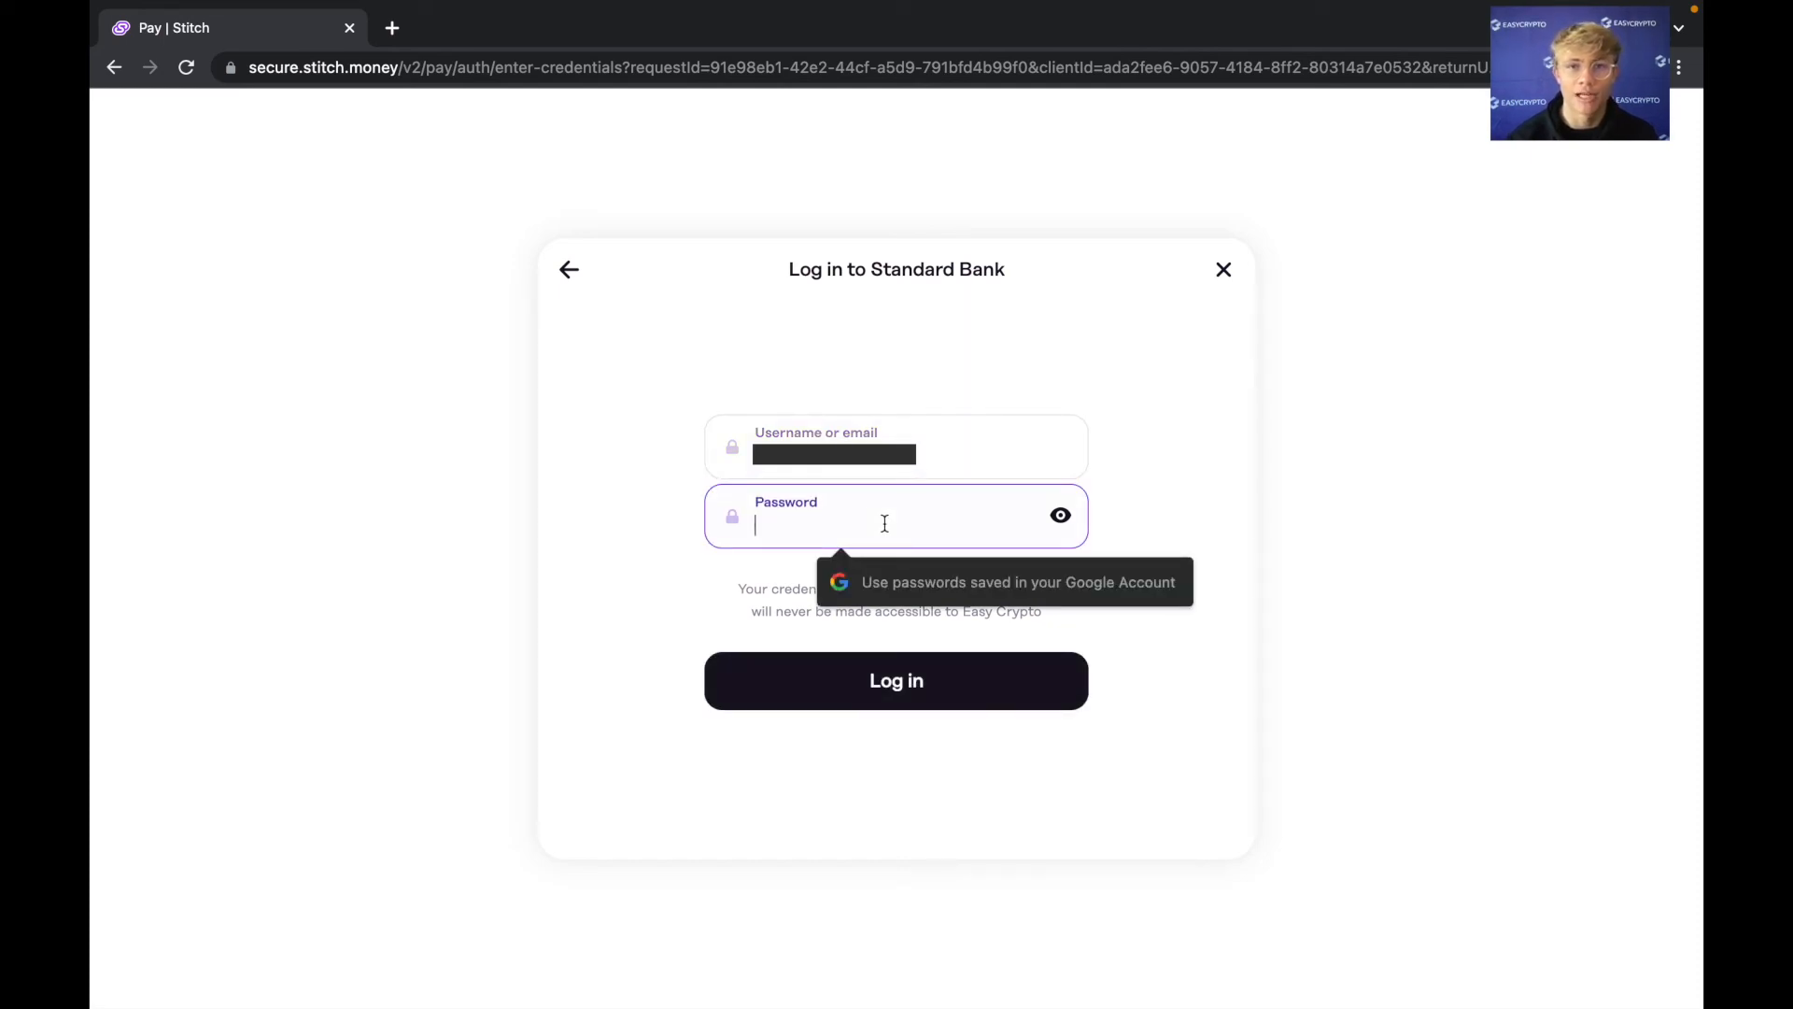
left_click(895, 679)
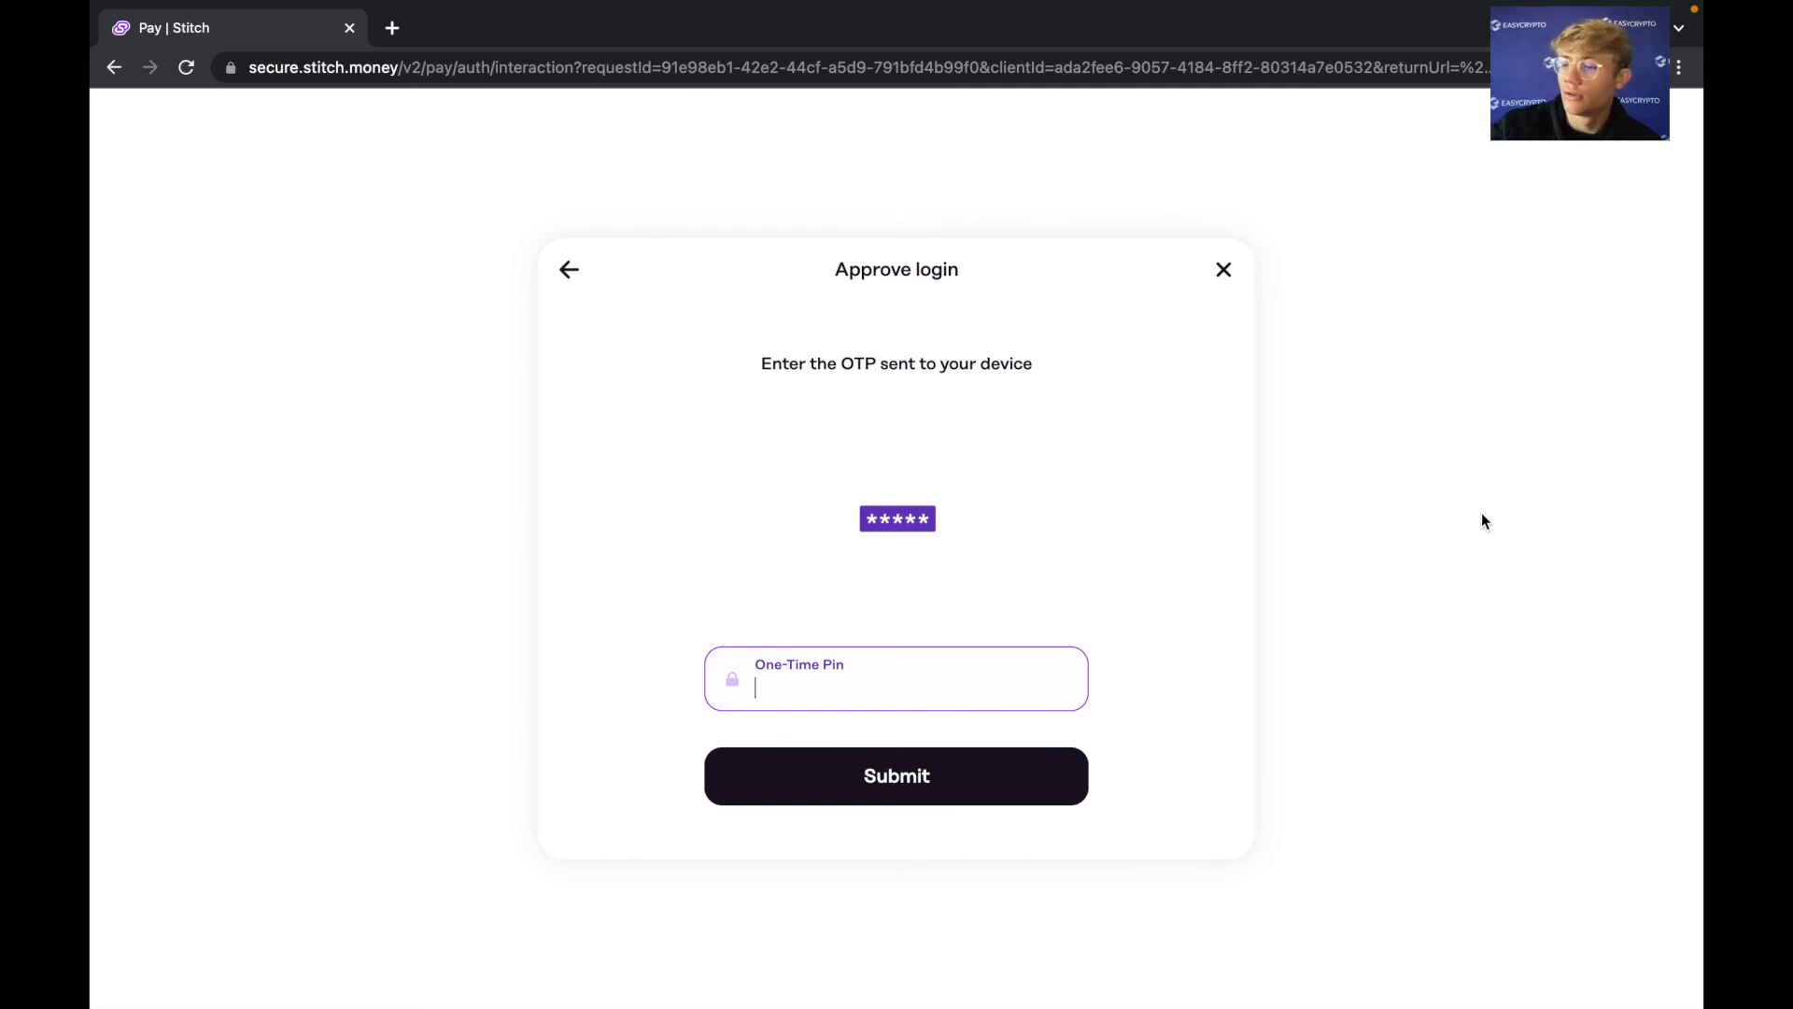
left_click(896, 775)
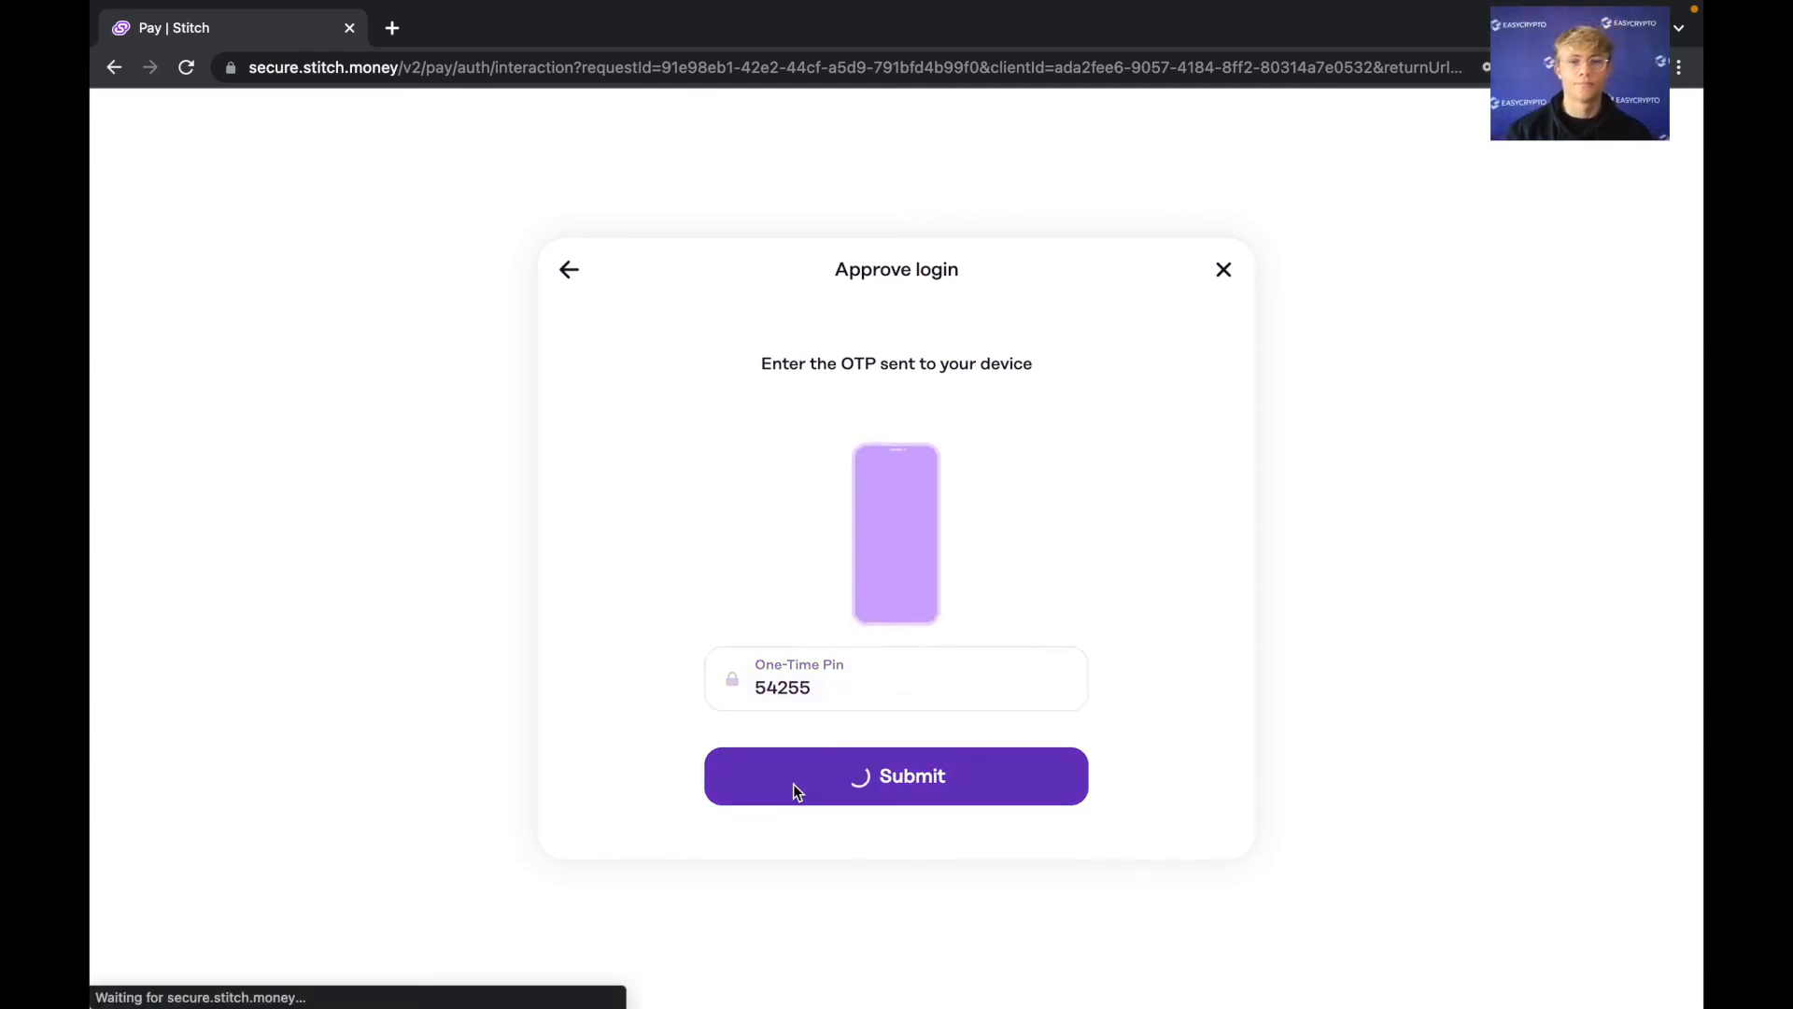
left_click(896, 775)
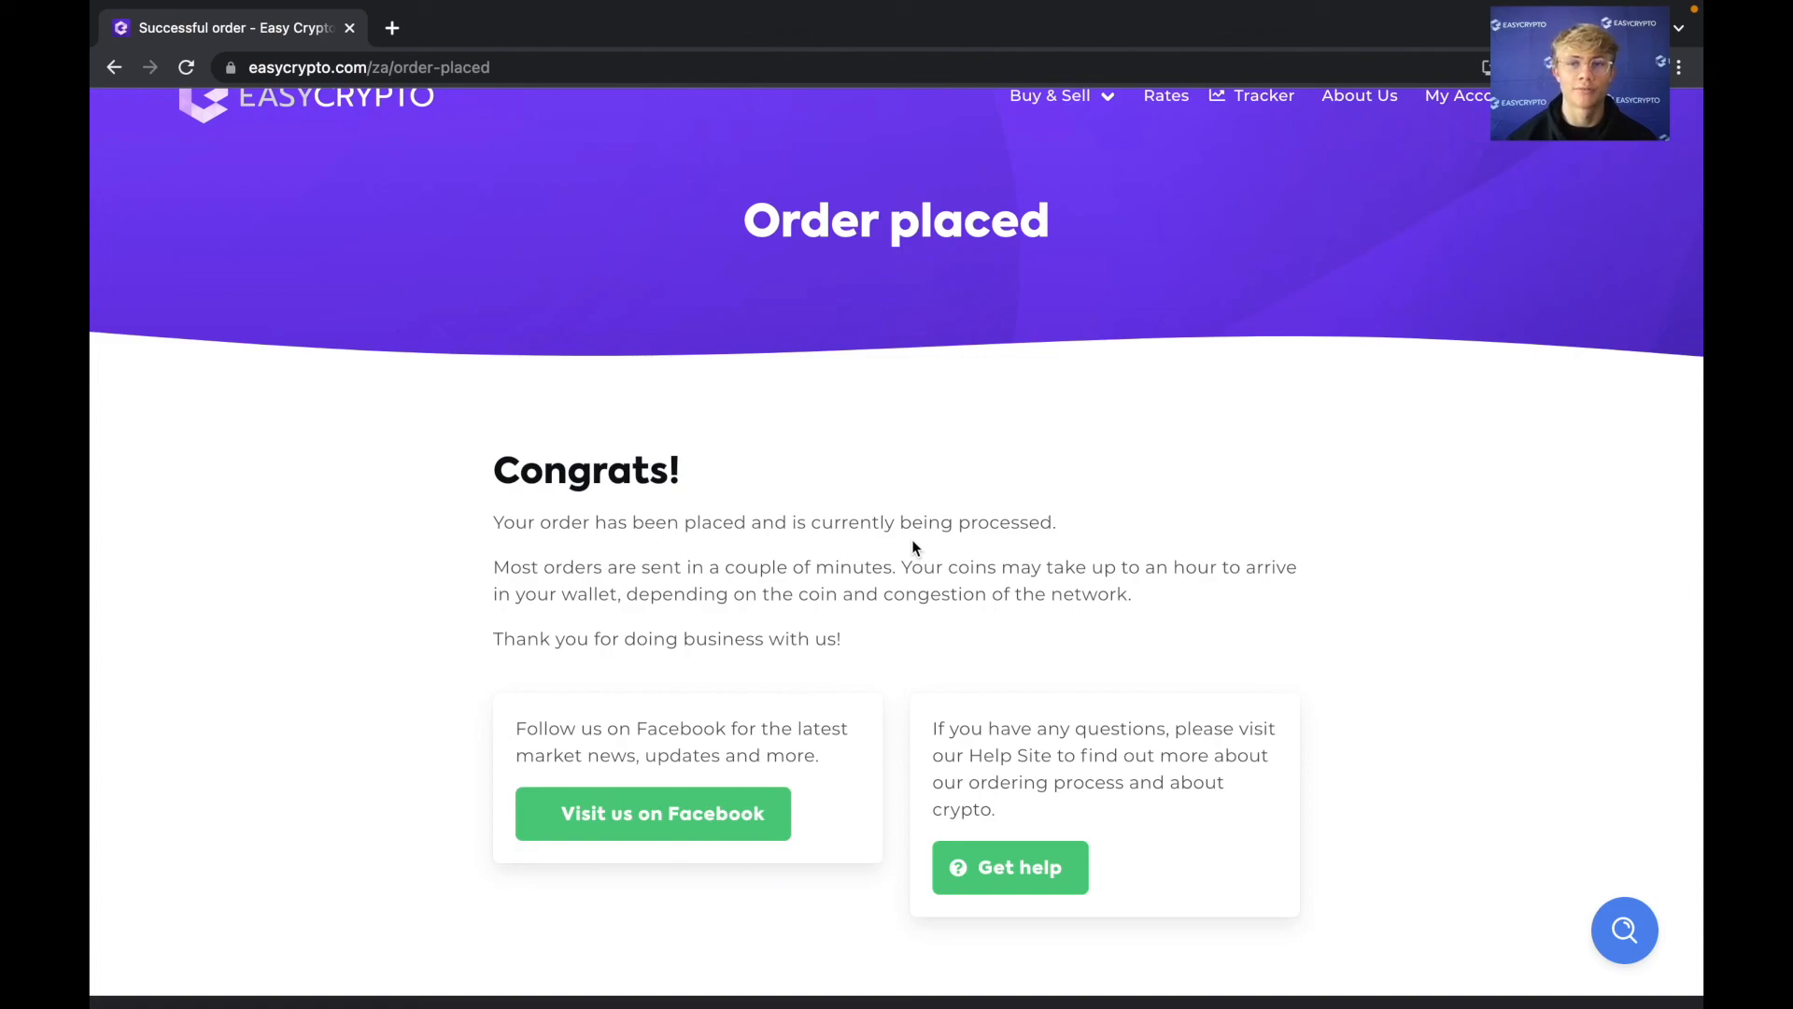
Switch to Exodus to confirm the 0.00127282 BTC balance, worth $37.02.
left_click(1087, 957)
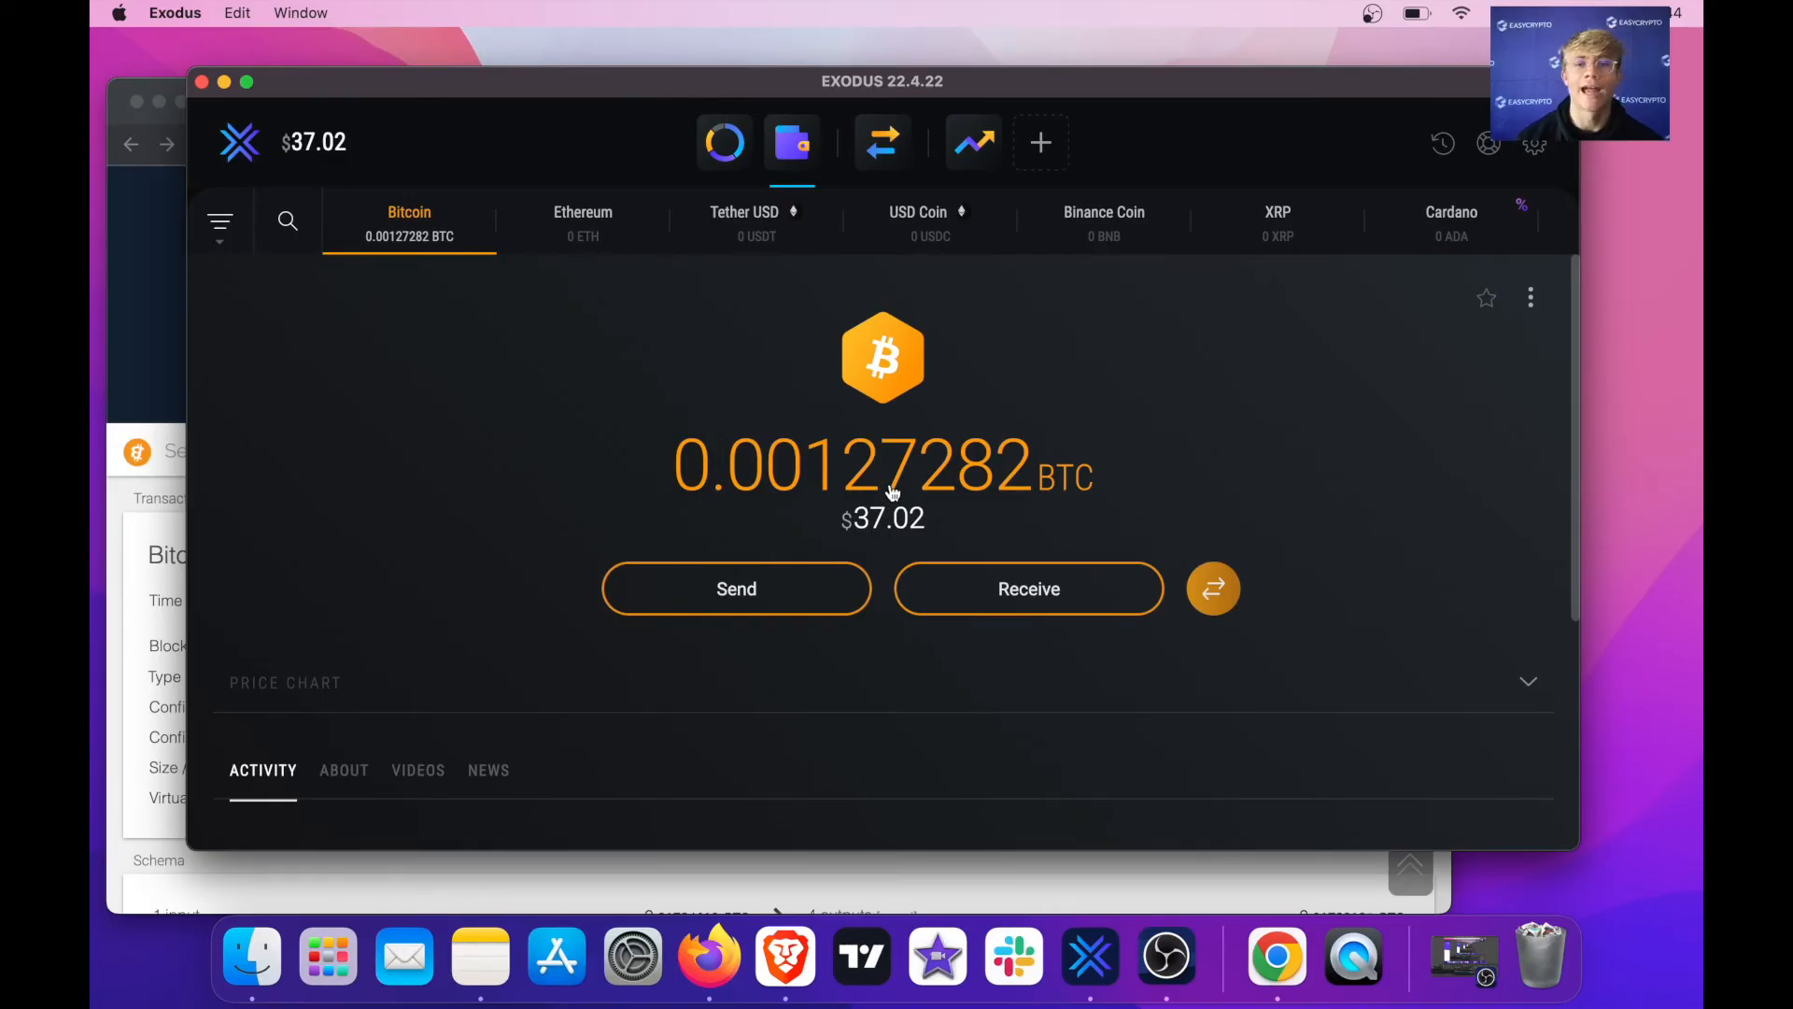